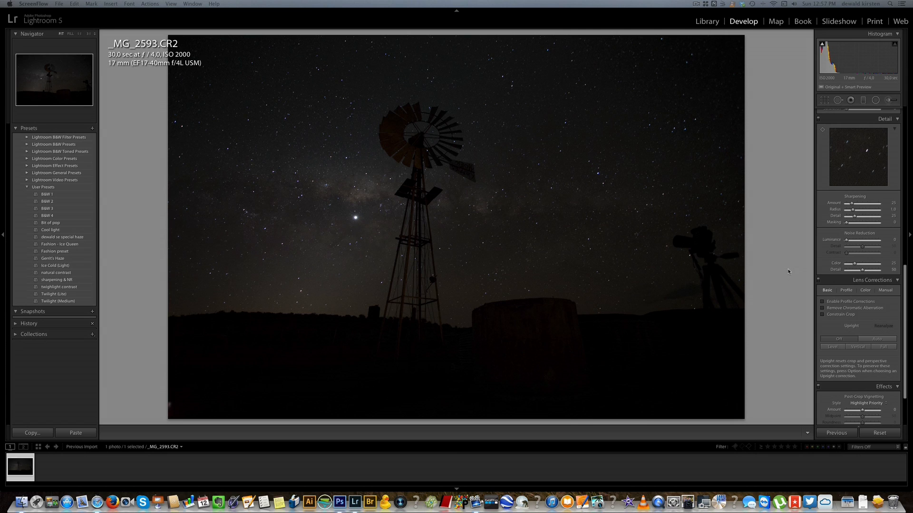
mouse_move(753, 169)
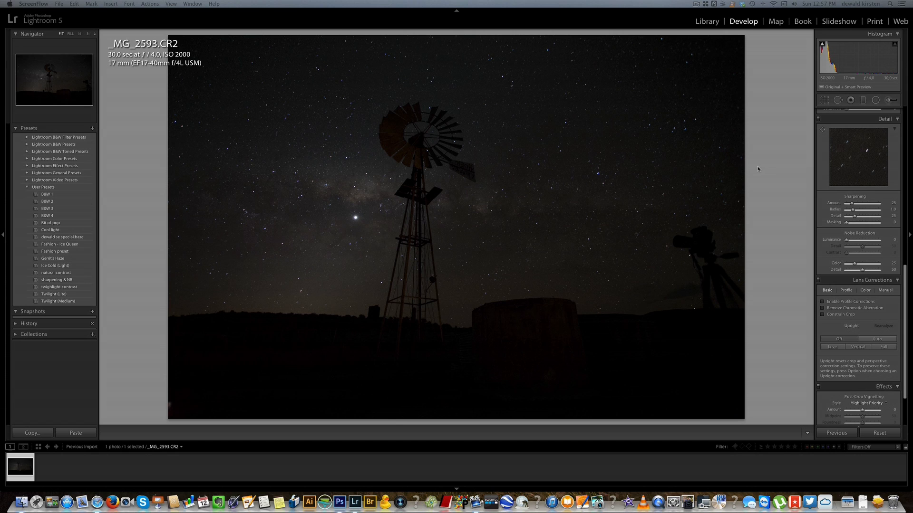
mouse_move(761, 168)
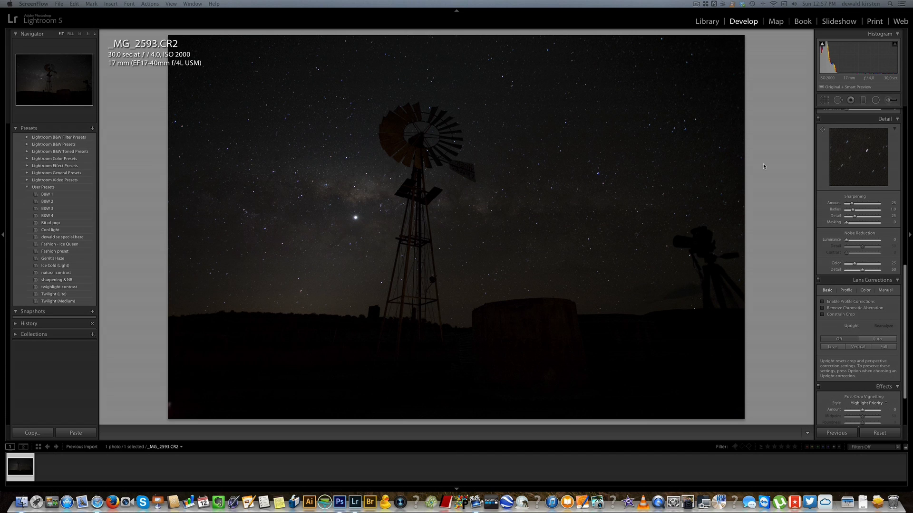
mouse_move(767, 165)
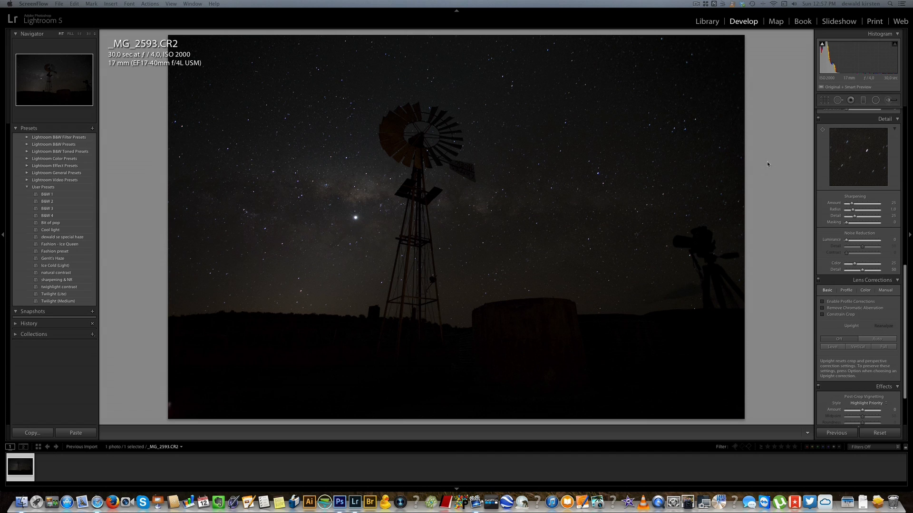
Expand the Basic panel to reach the tone adjustments for the windmill photo.
click(884, 111)
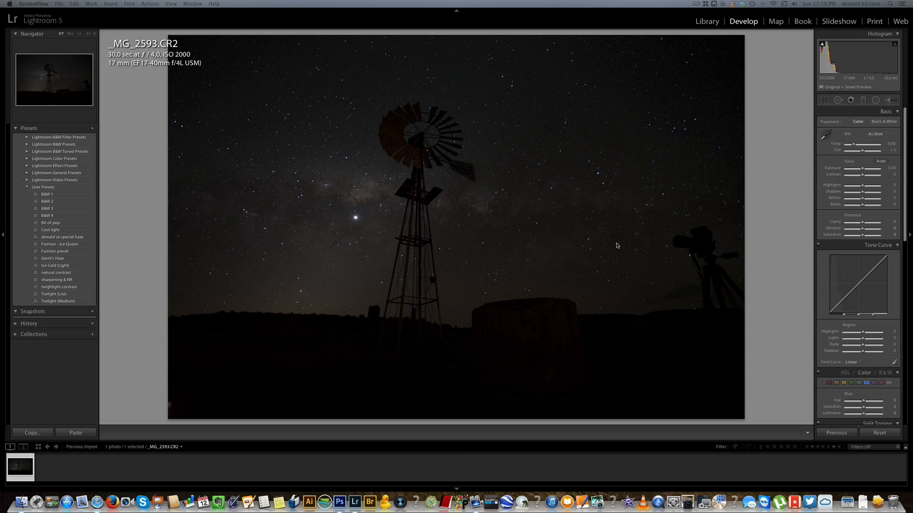
mouse_move(595, 197)
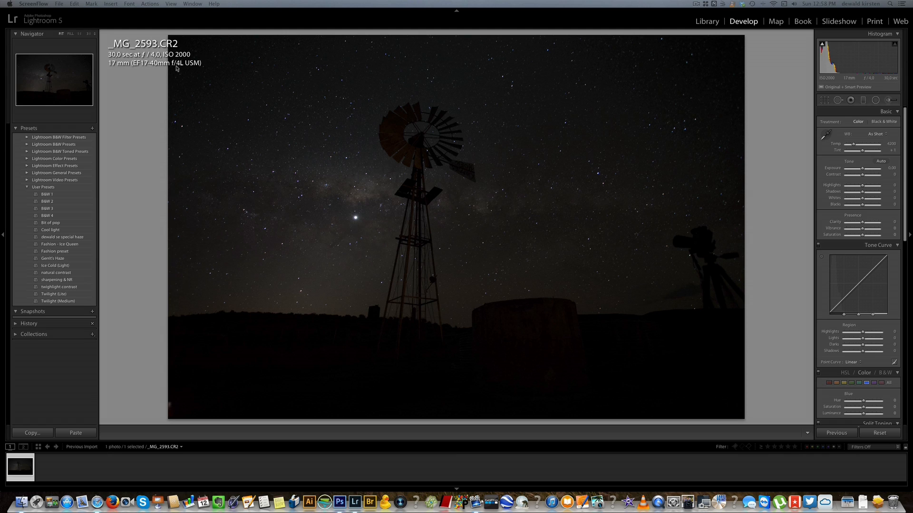
mouse_move(229, 93)
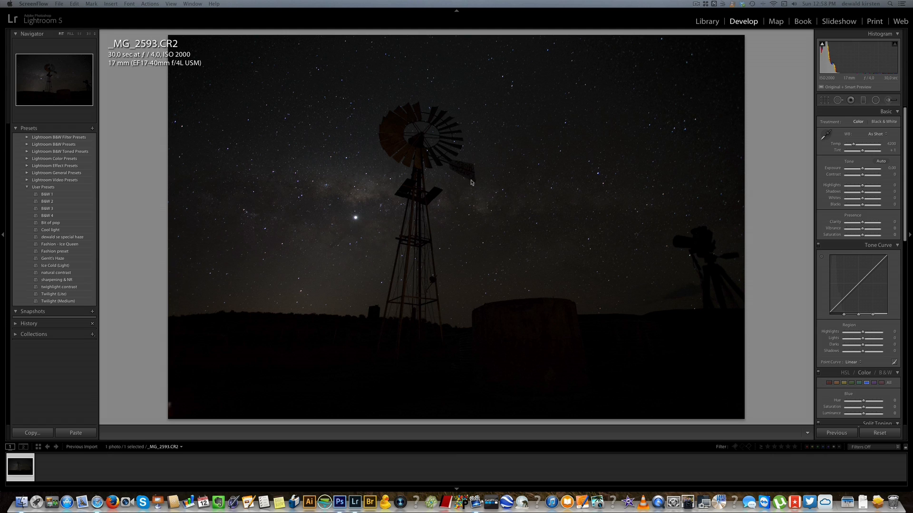
mouse_move(344, 203)
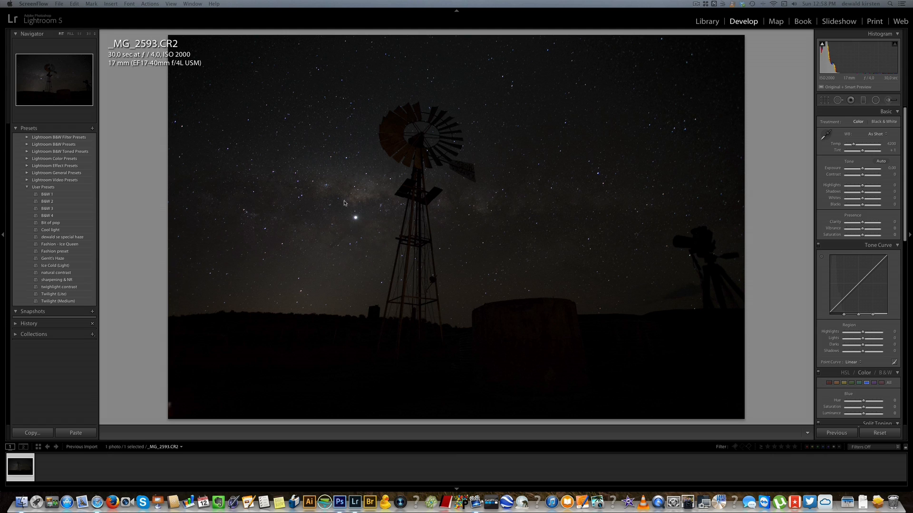
mouse_move(573, 234)
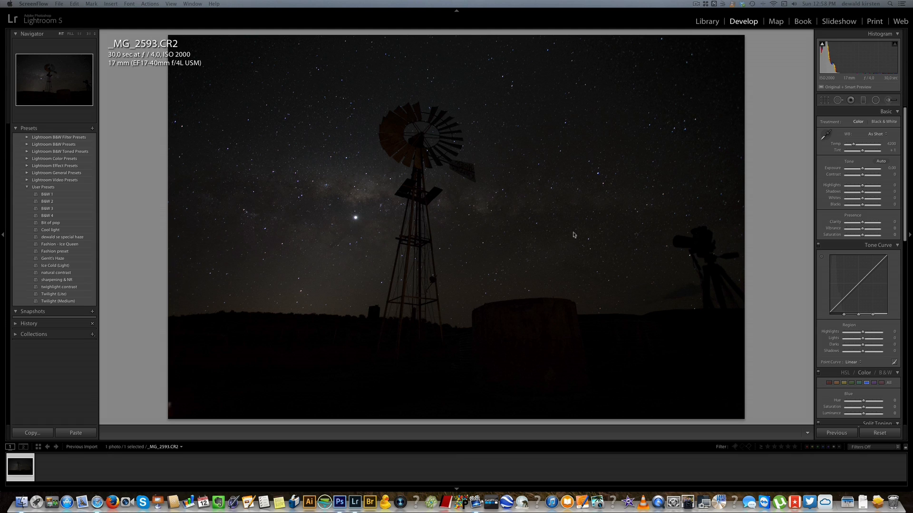
mouse_move(744, 308)
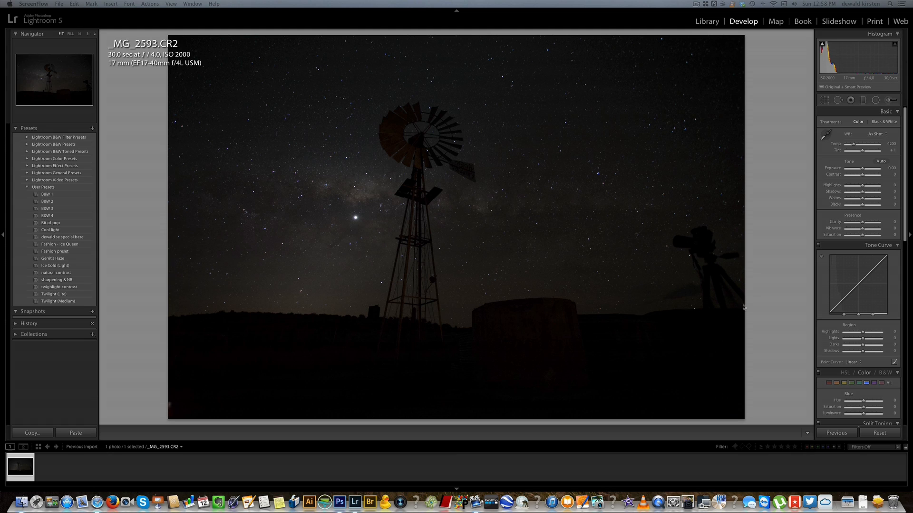
mouse_move(724, 264)
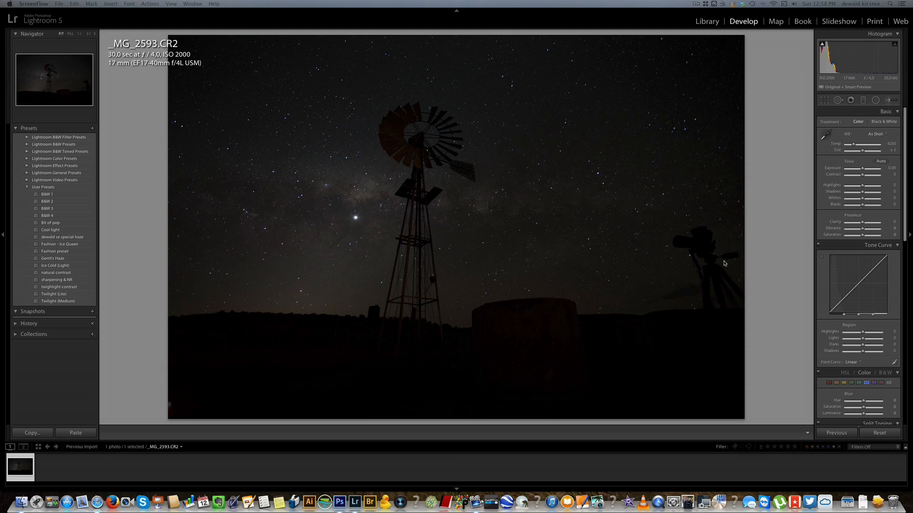
mouse_move(775, 157)
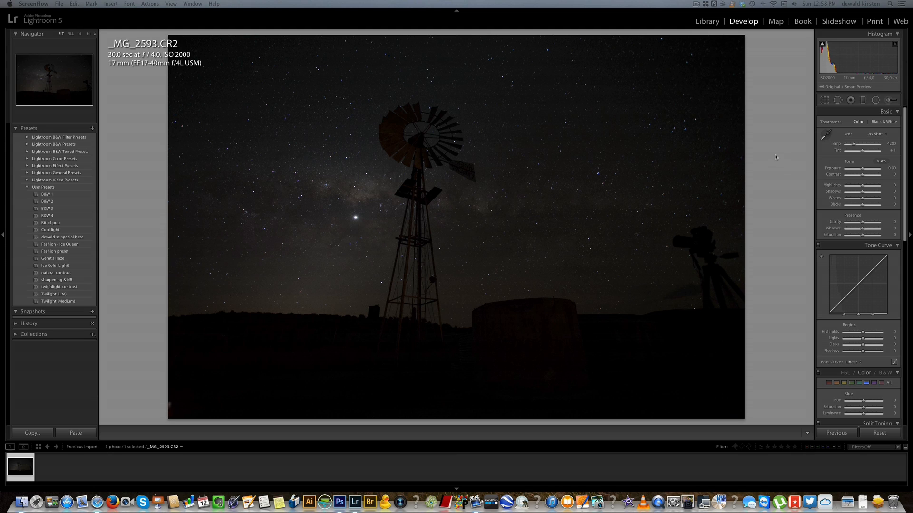
mouse_move(861, 173)
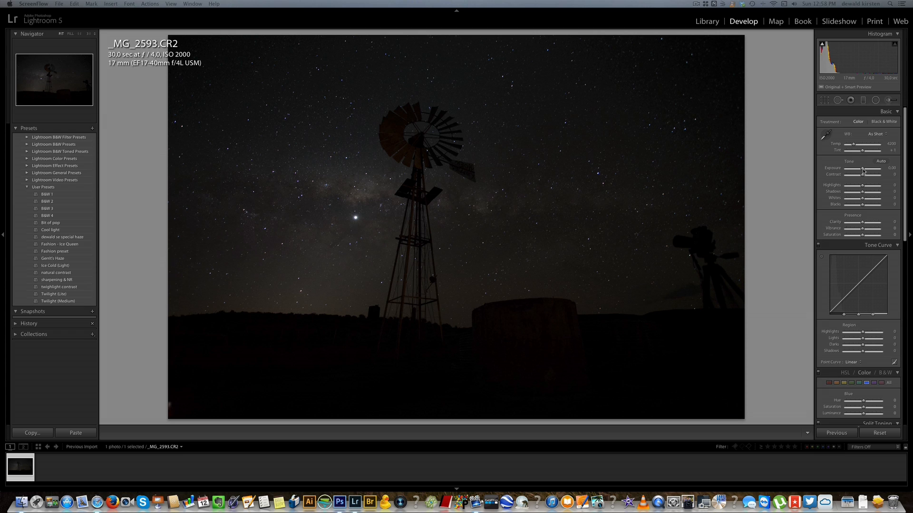
Raise exposure to +1.25 and contrast to +33.
drag(863, 171, 879, 171)
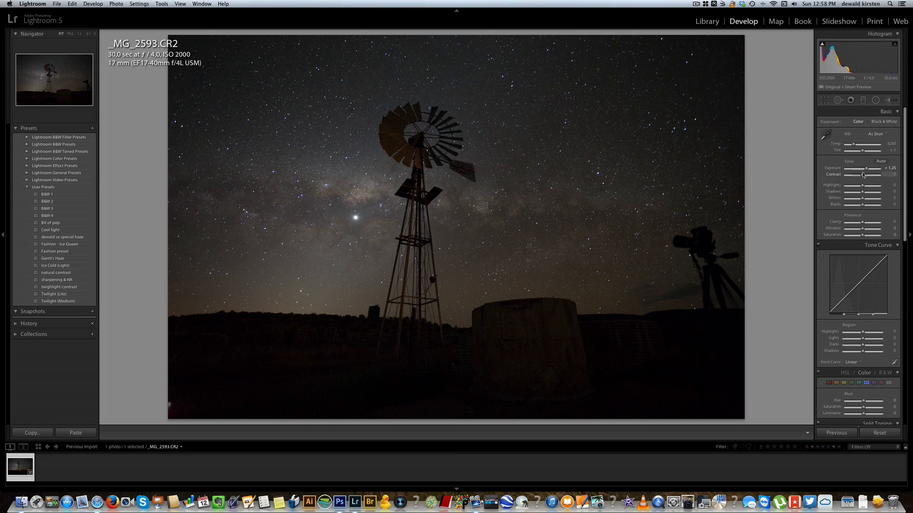
drag(863, 175, 867, 175)
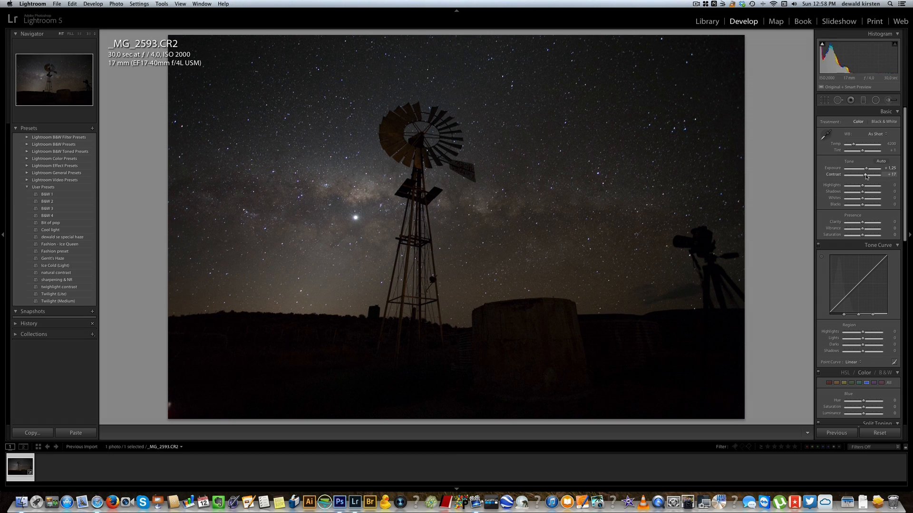
drag(865, 174, 873, 174)
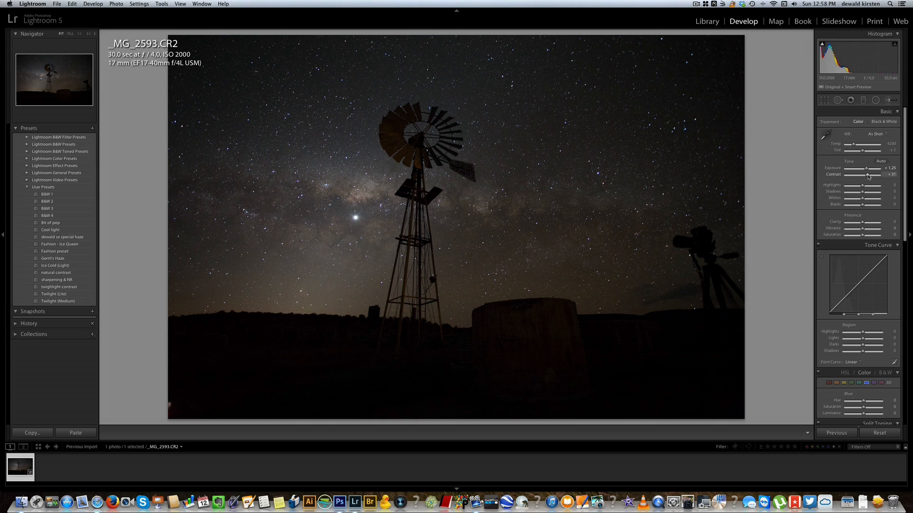
drag(866, 174, 871, 175)
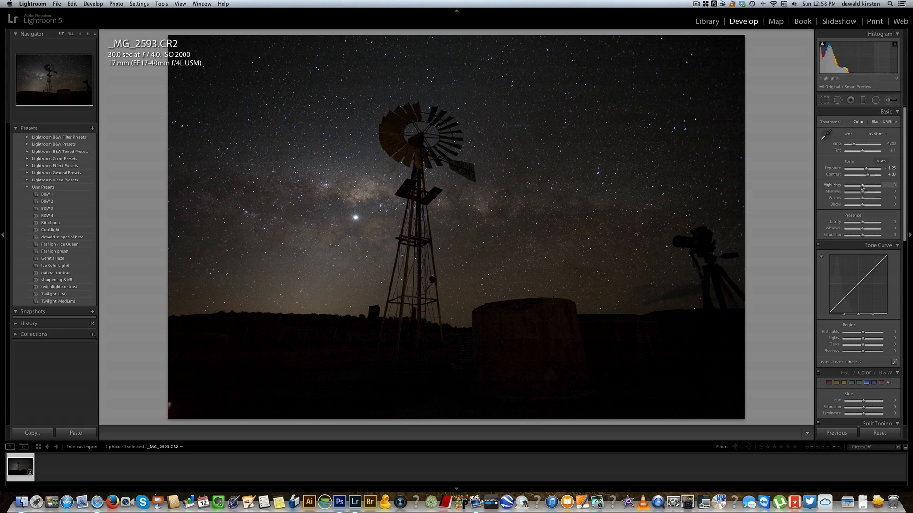
Set highlights +23, shadows +17, whites +29 and blacks -8.
drag(863, 187, 867, 187)
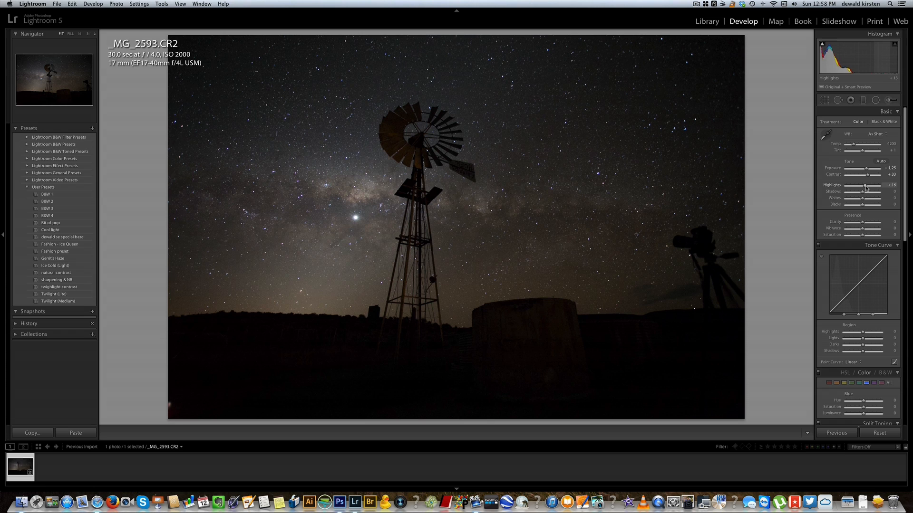
drag(863, 188, 870, 187)
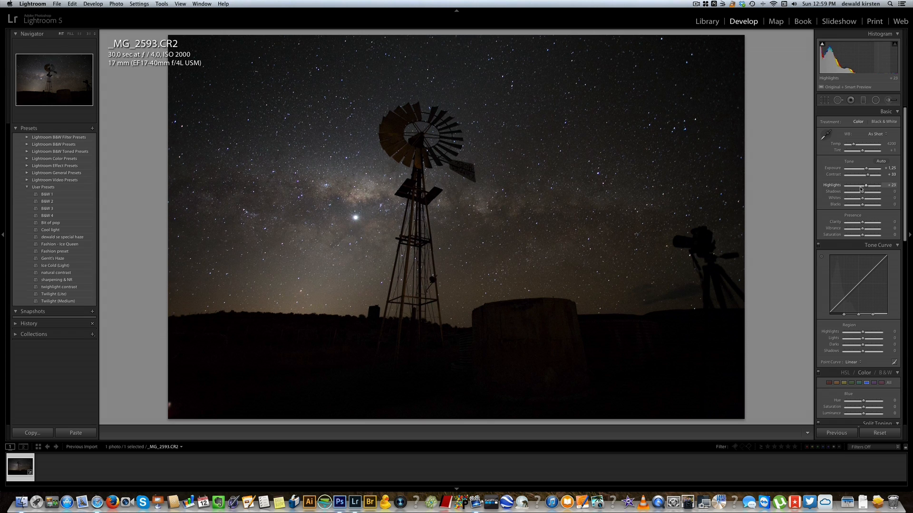
drag(866, 192, 860, 191)
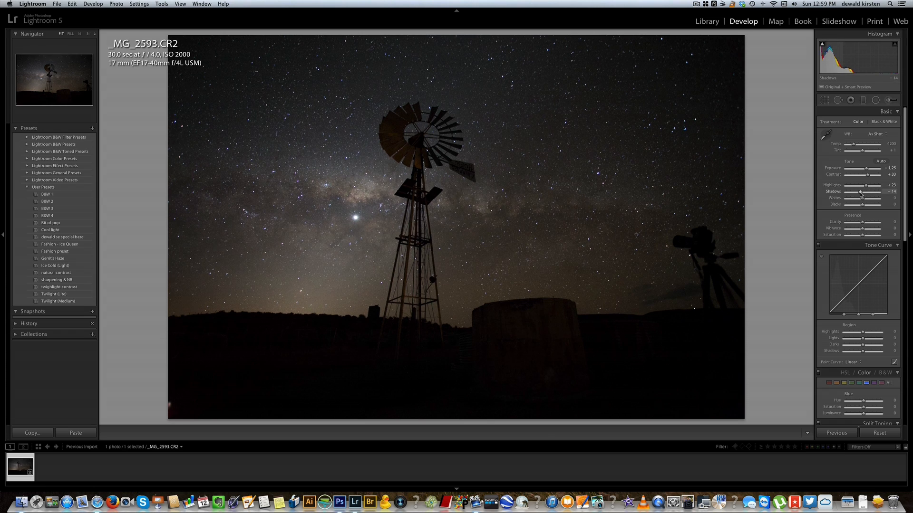
drag(860, 192, 865, 192)
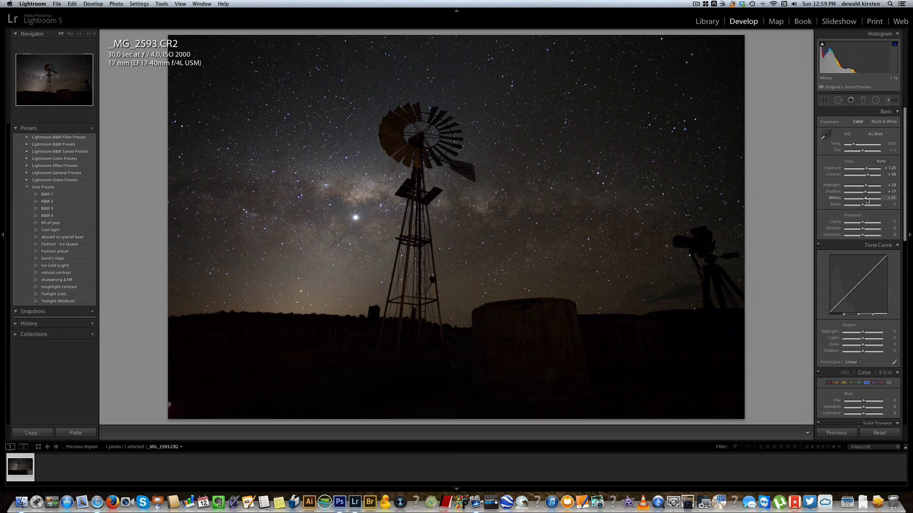
drag(871, 204, 876, 205)
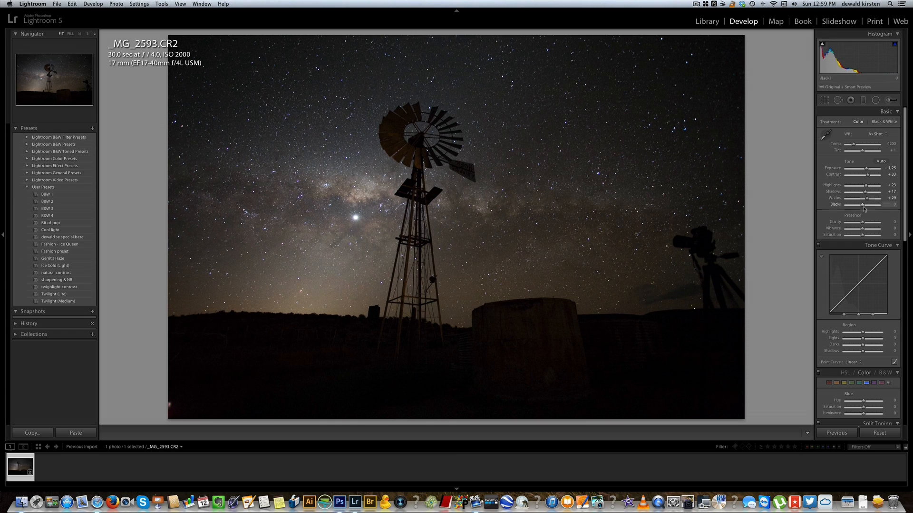
drag(863, 207, 861, 207)
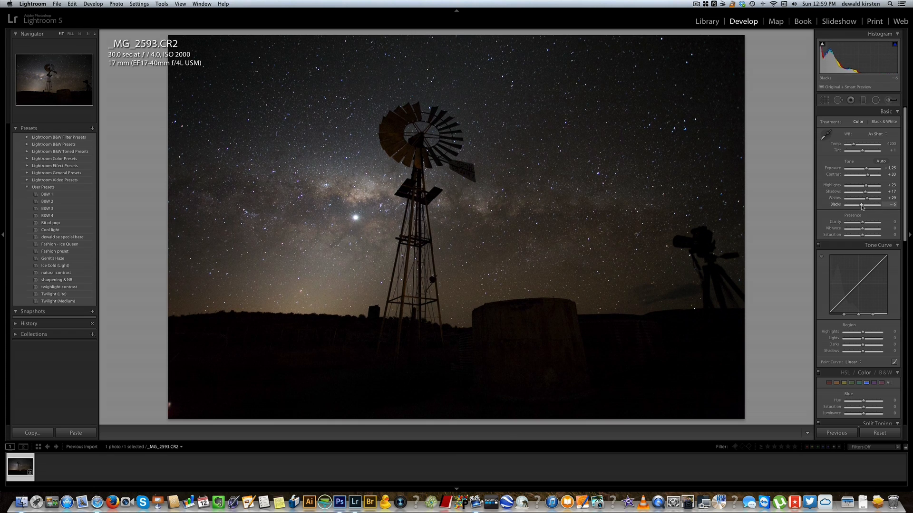
drag(867, 204, 865, 205)
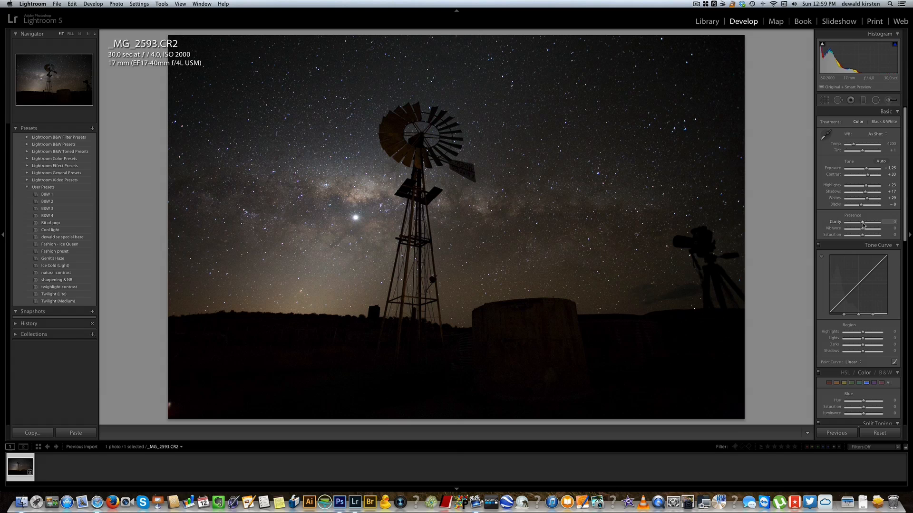
Raise Clarity to +50 to define the Milky Way and stars.
drag(861, 224, 877, 224)
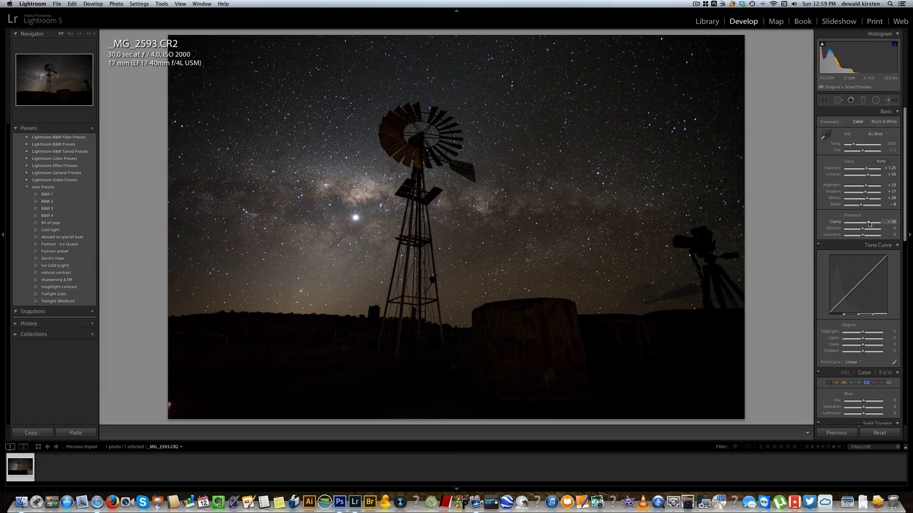
drag(870, 222, 874, 222)
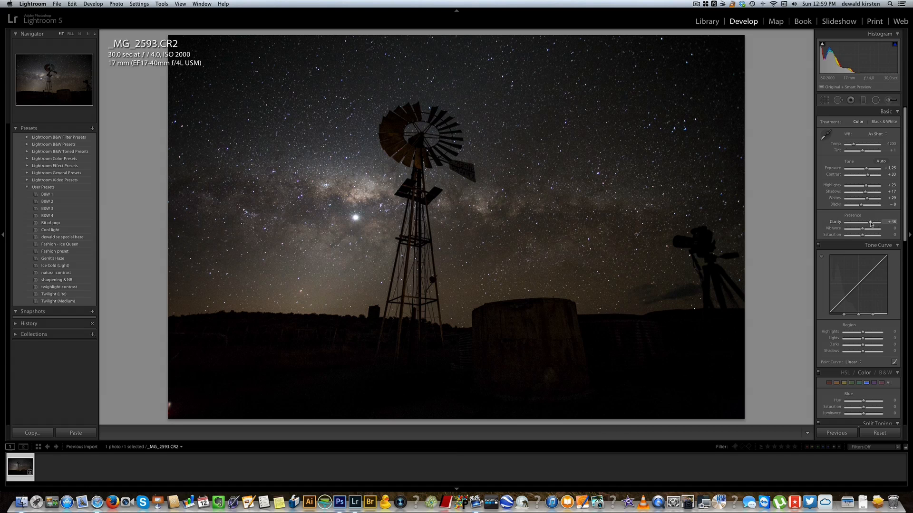
drag(871, 222, 873, 222)
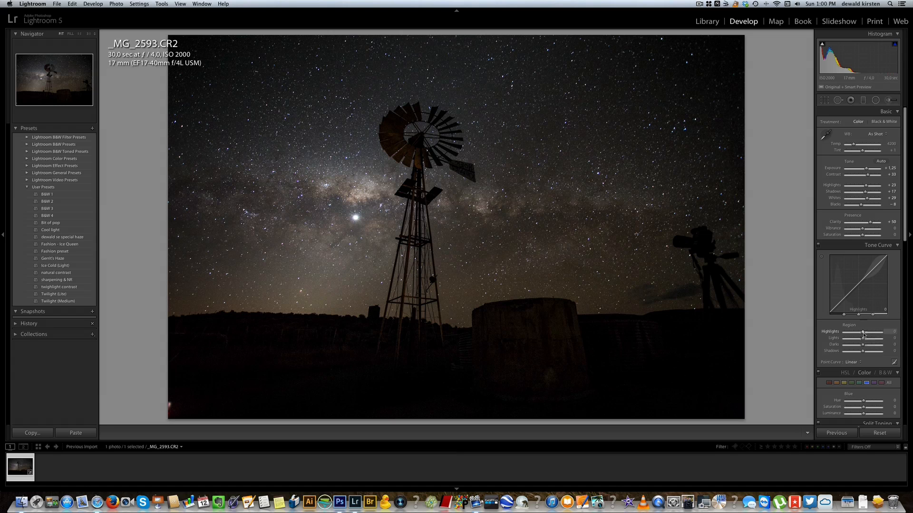
Adjust the tone curve: raise highlights, lights to +46, lower darks slightly and lift shadows.
drag(862, 334, 872, 334)
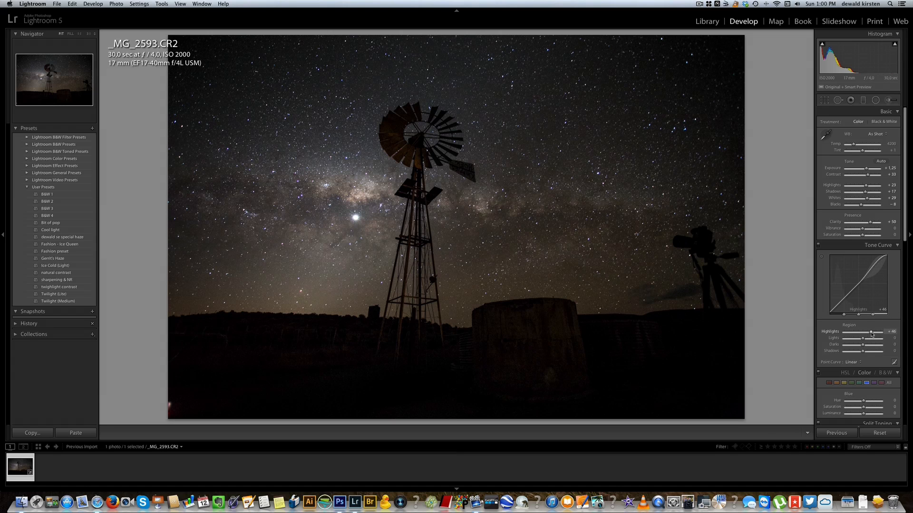
drag(866, 344, 871, 340)
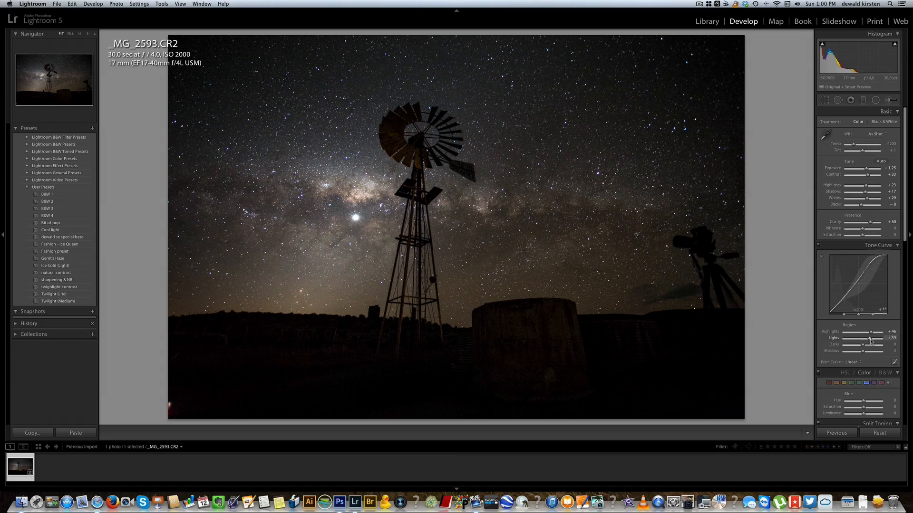
drag(870, 340, 865, 347)
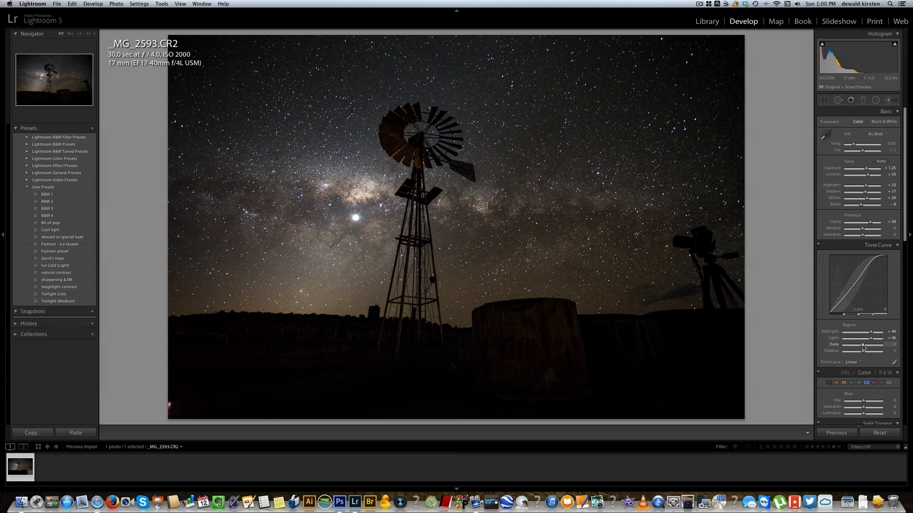
drag(863, 345, 860, 346)
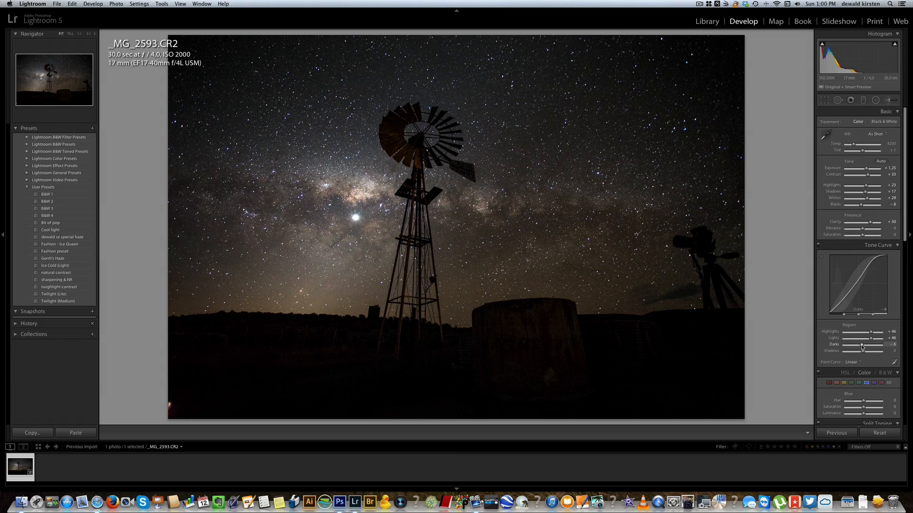
drag(861, 351, 868, 351)
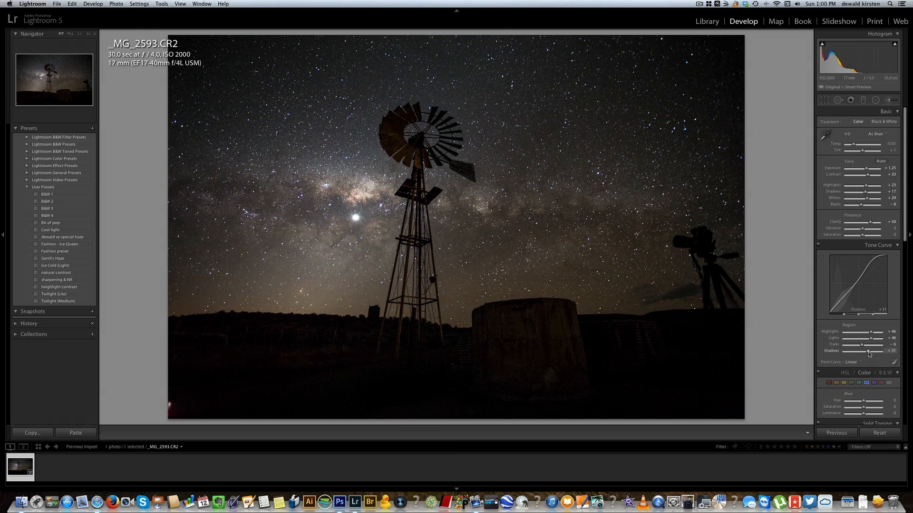
drag(871, 352, 866, 352)
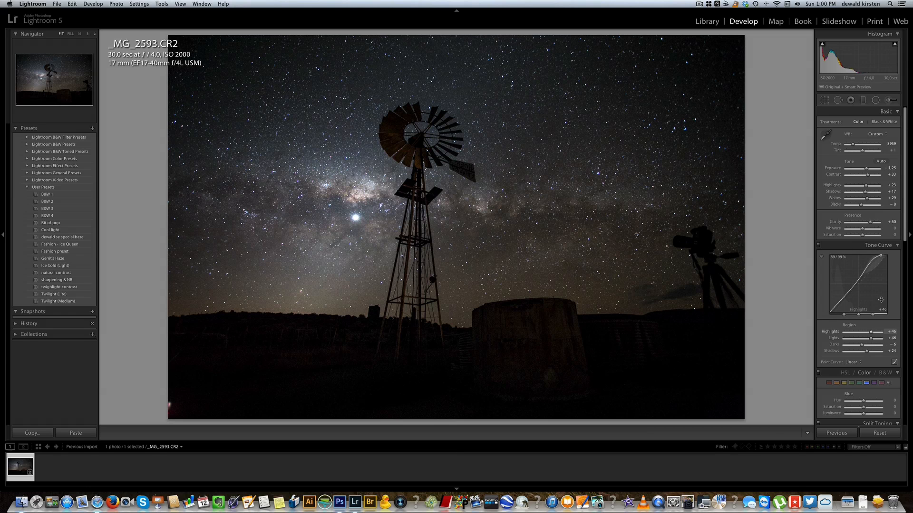
scroll(down, 3)
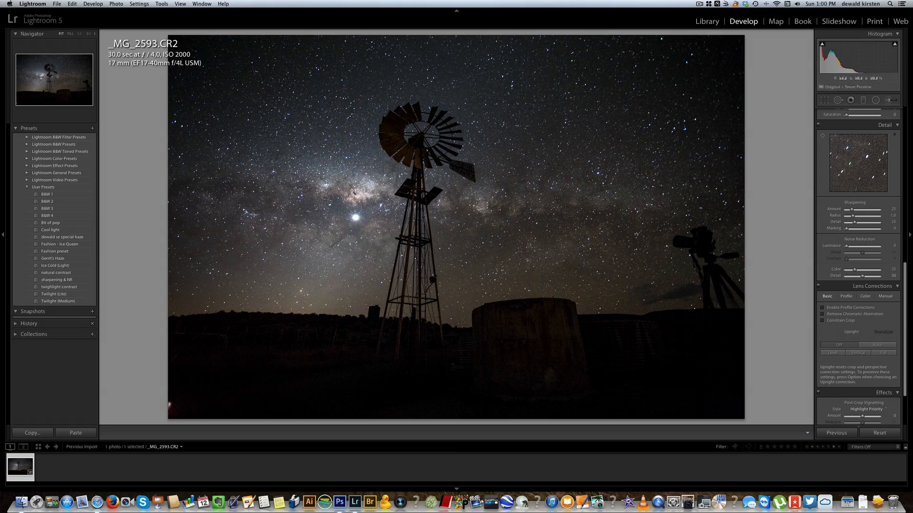
Zoom to 1:1 and set sharpening amount 51 and detail 71.
click(407, 175)
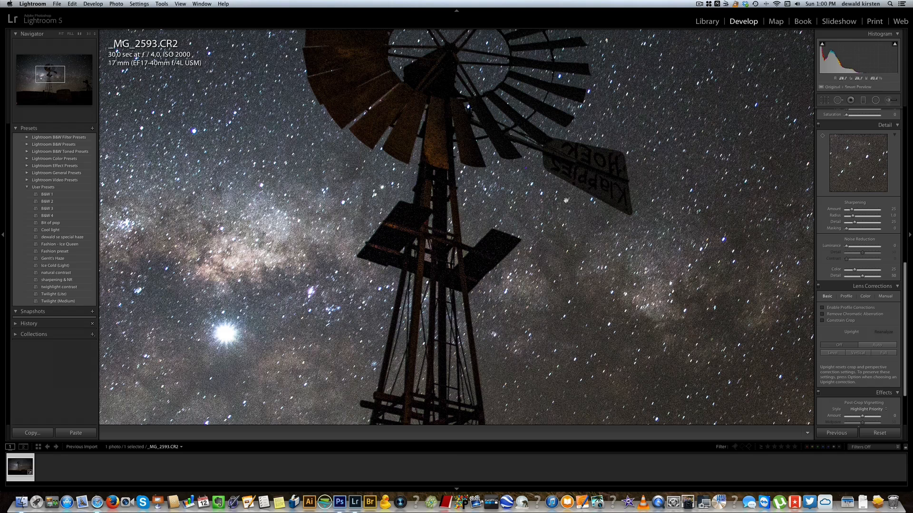
mouse_move(315, 213)
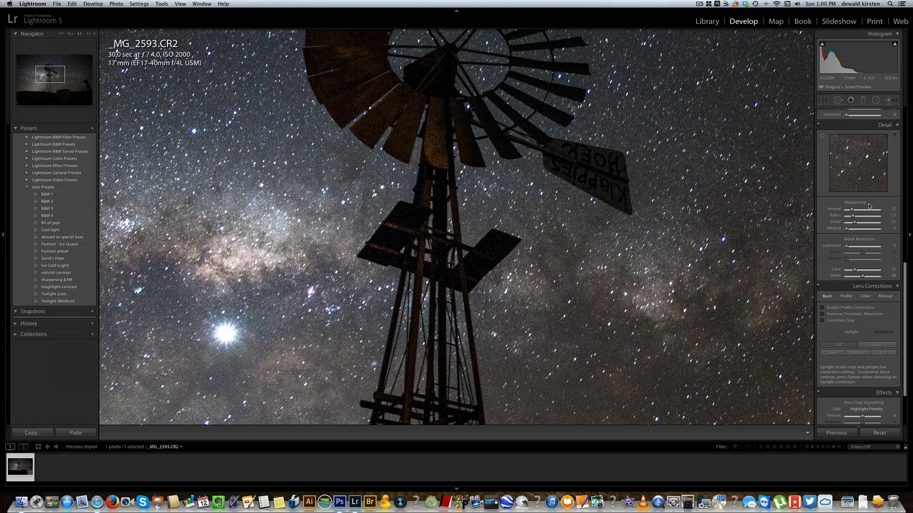
drag(859, 208, 867, 208)
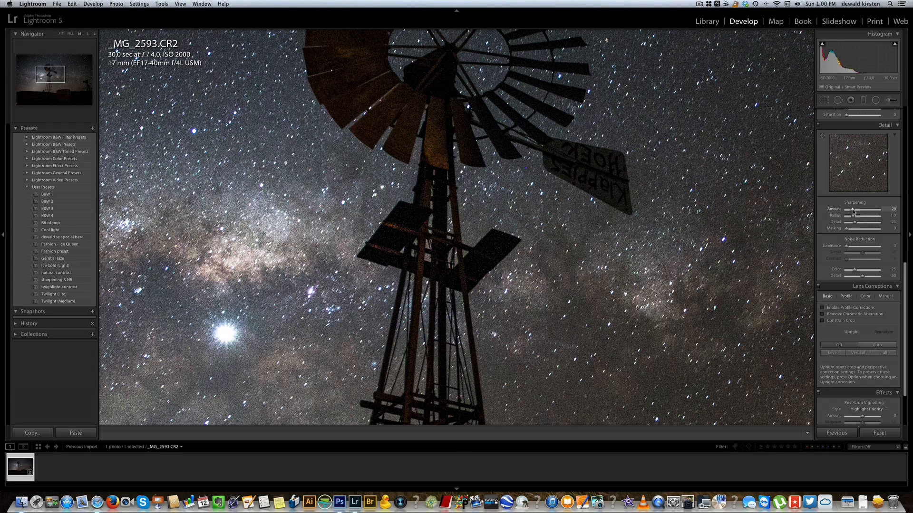
drag(852, 211, 858, 211)
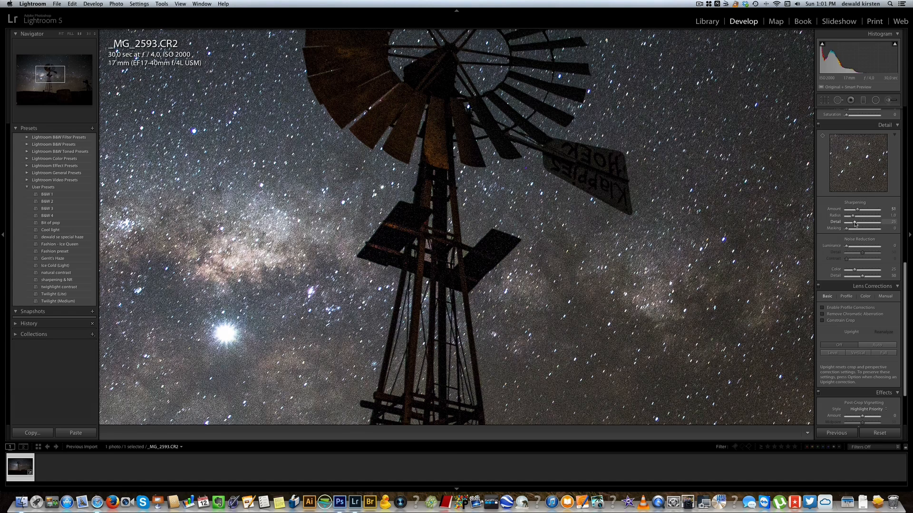
drag(856, 222, 867, 222)
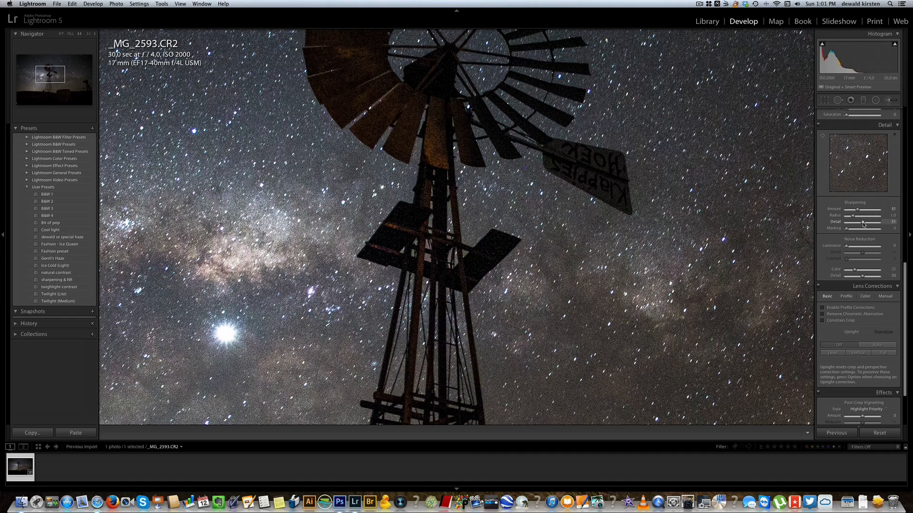
drag(861, 223, 867, 223)
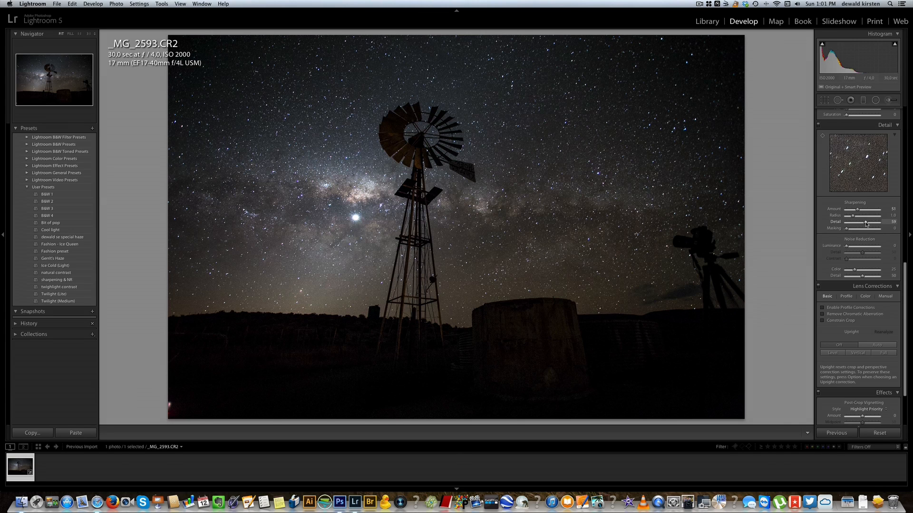
drag(867, 223, 876, 223)
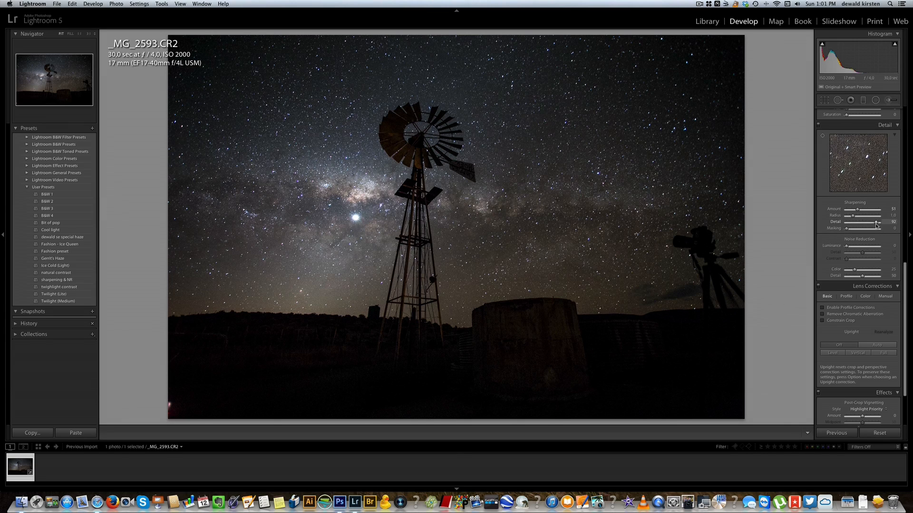
drag(876, 222, 865, 222)
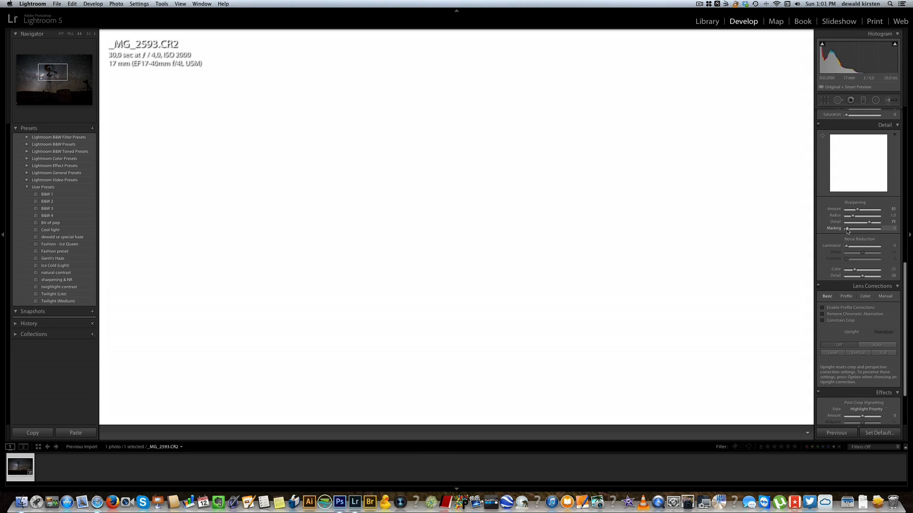
Raise sharpening masking to 90 so the sky stays unsharpened.
drag(847, 228, 866, 228)
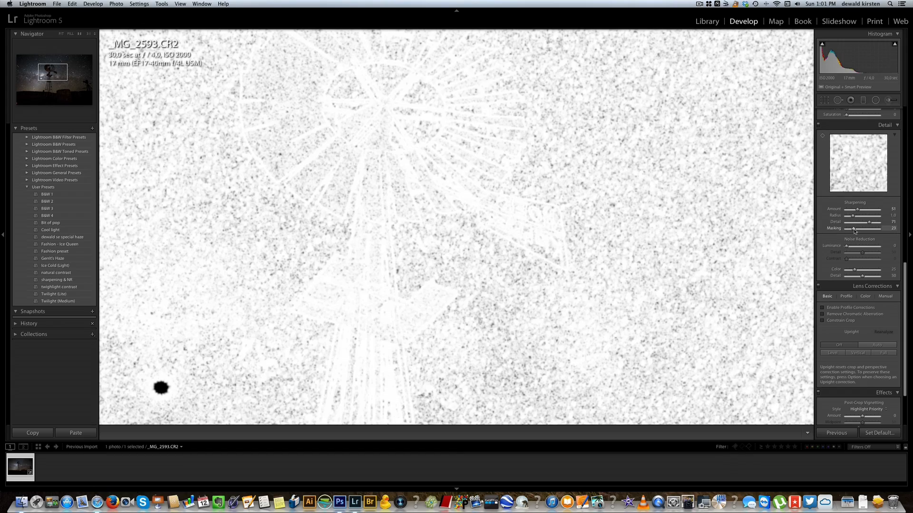
drag(860, 228, 873, 228)
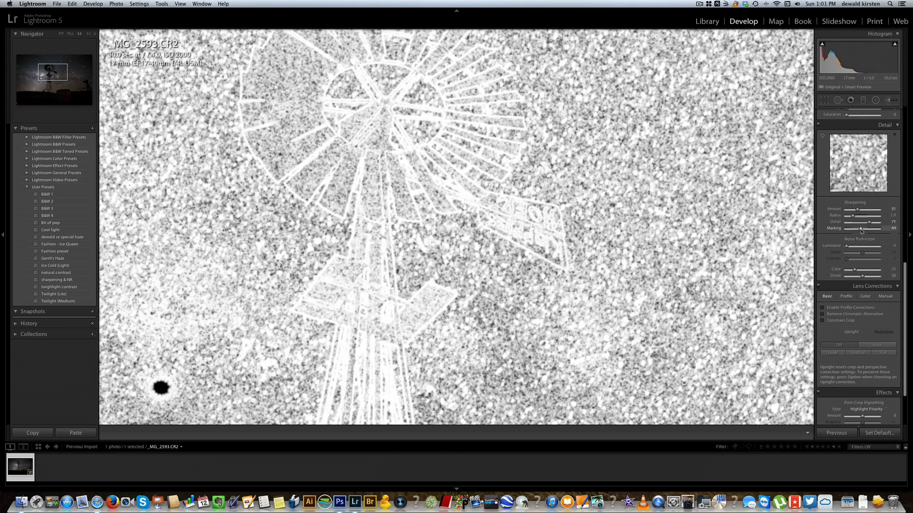
drag(860, 228, 864, 228)
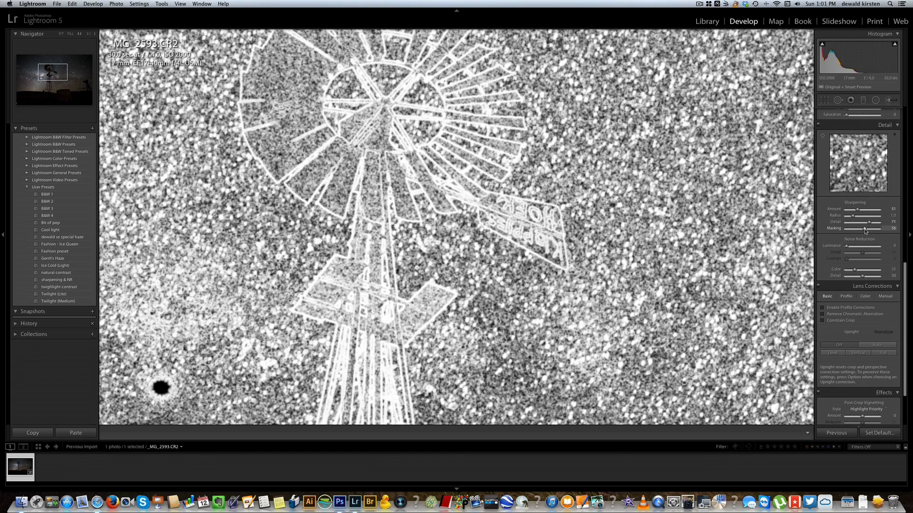
drag(858, 229, 861, 228)
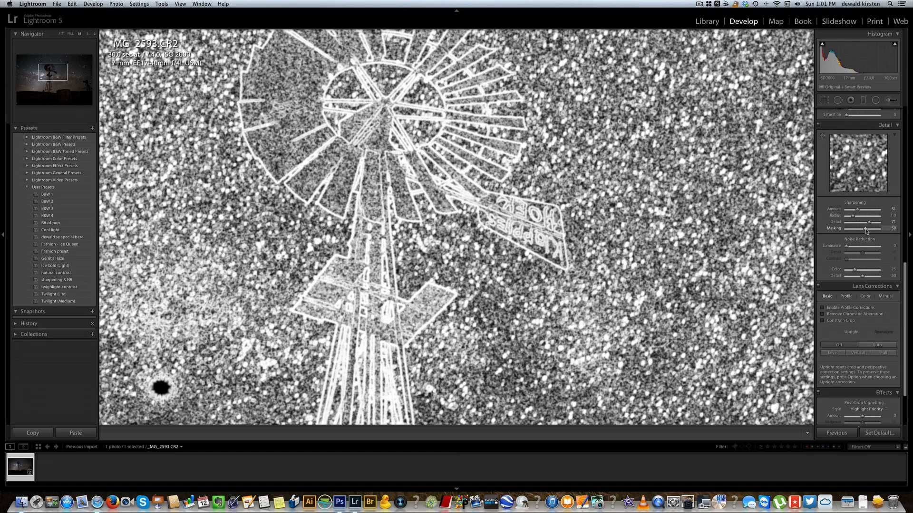
drag(879, 228, 867, 228)
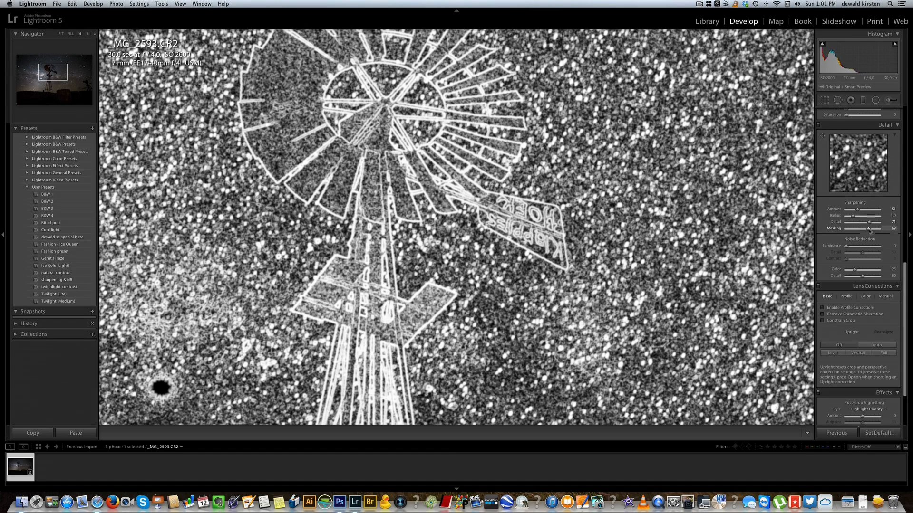
drag(867, 228, 871, 228)
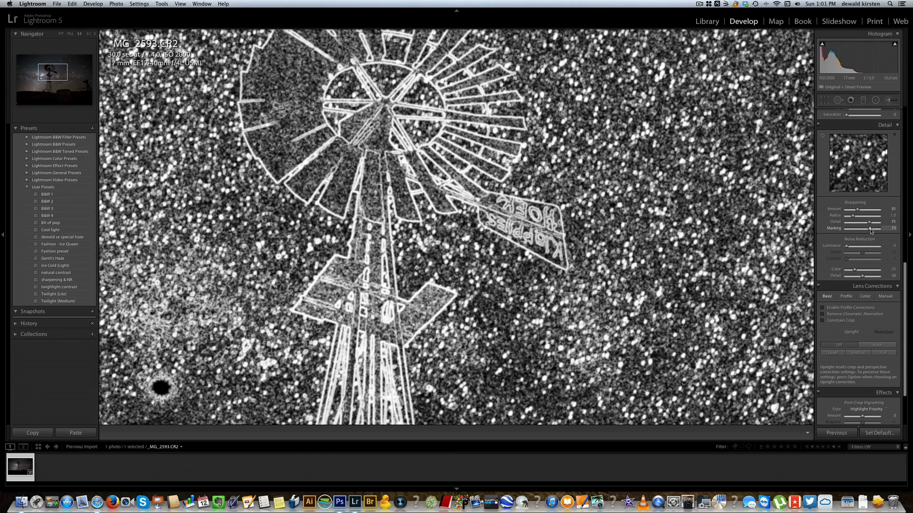
drag(867, 228, 873, 228)
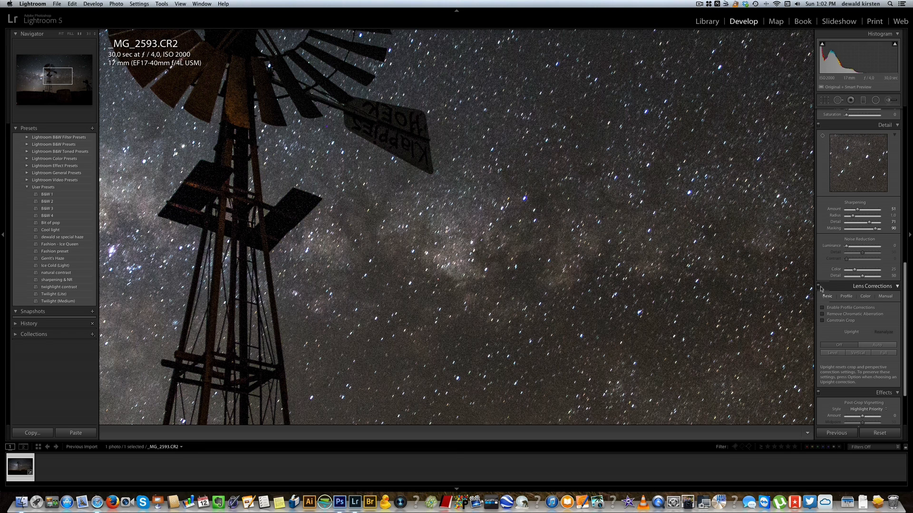
mouse_move(819, 287)
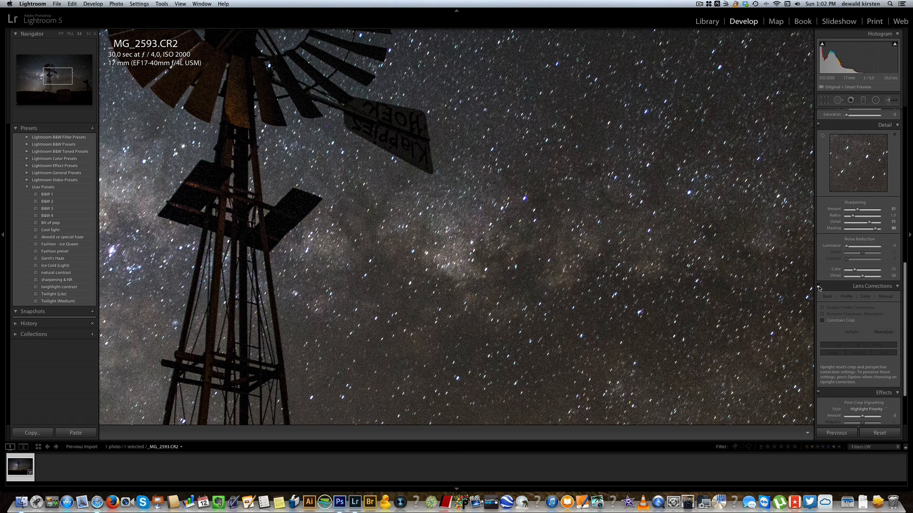
click(827, 296)
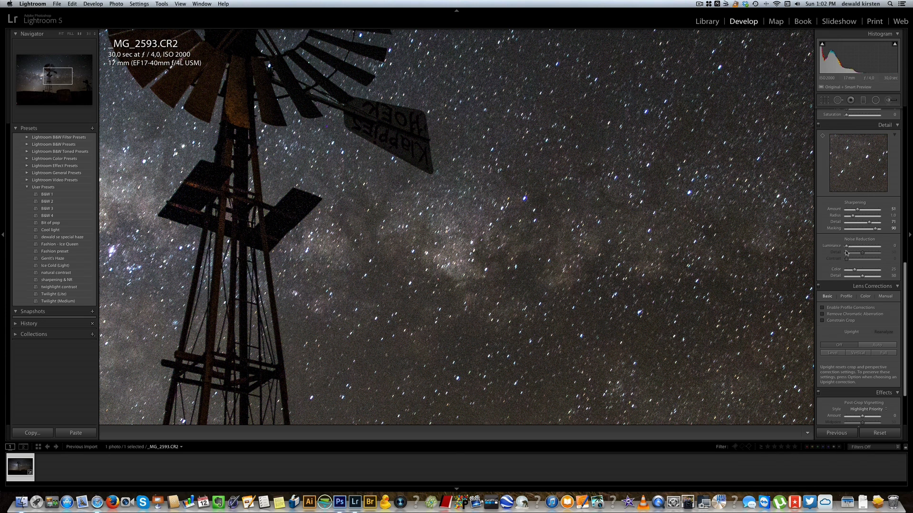
mouse_move(847, 249)
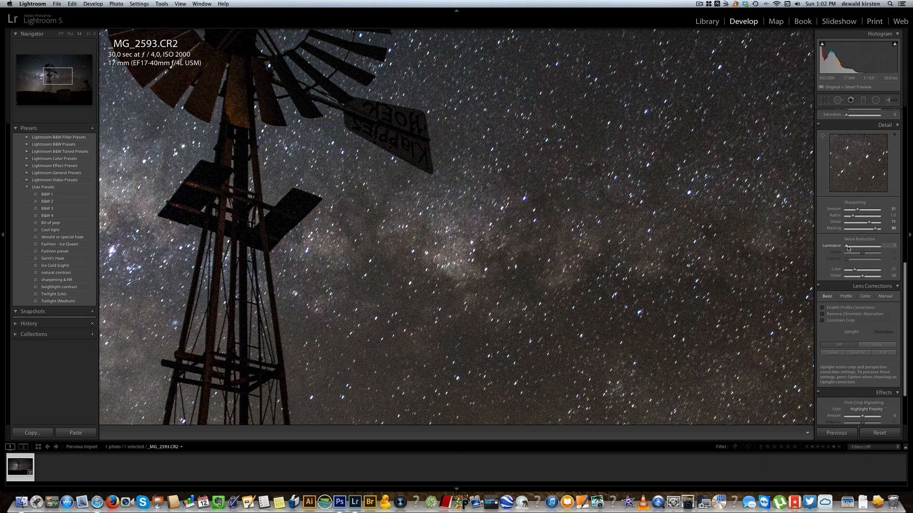
Set luminance noise reduction 13 with detail 66 and contrast 33.
drag(845, 246, 860, 246)
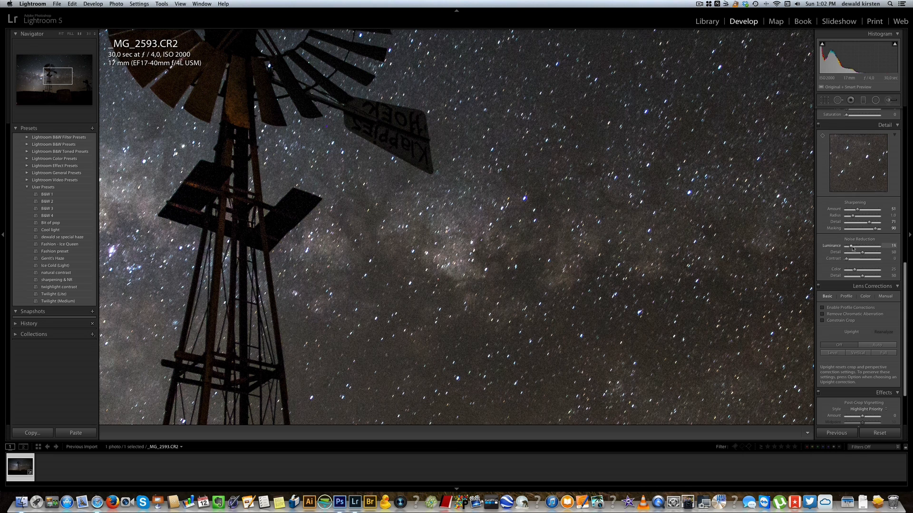
drag(863, 245, 853, 246)
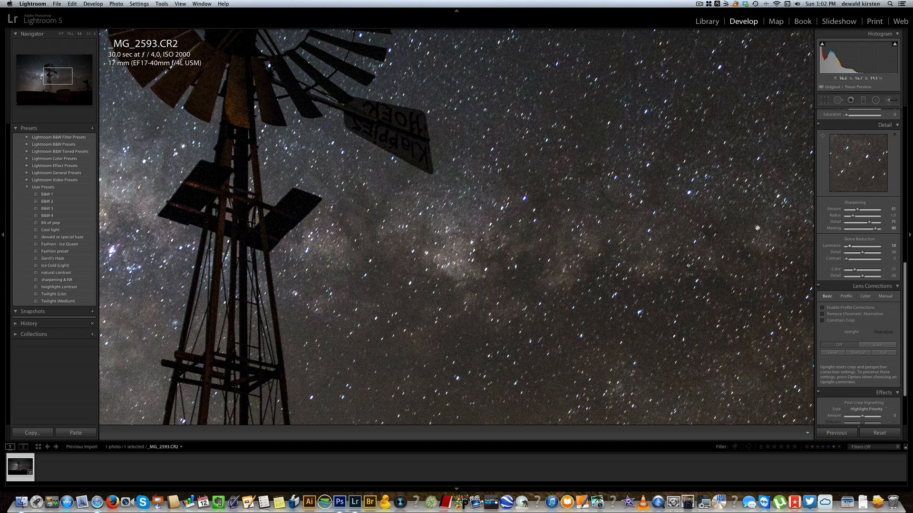
drag(860, 246, 872, 246)
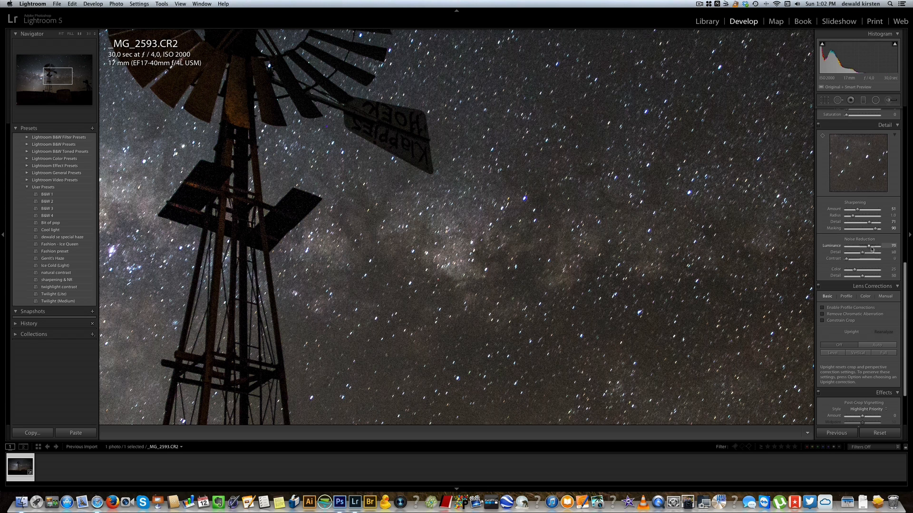
drag(867, 246, 870, 246)
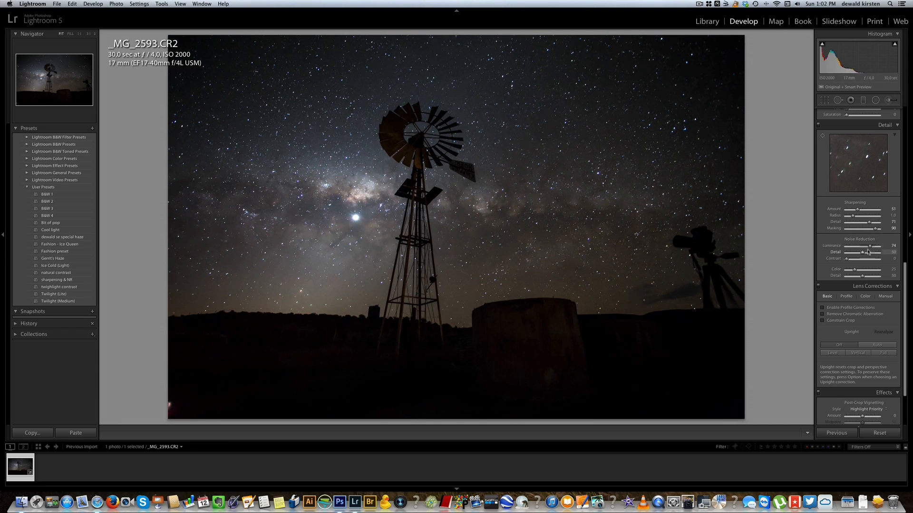
drag(876, 245, 852, 245)
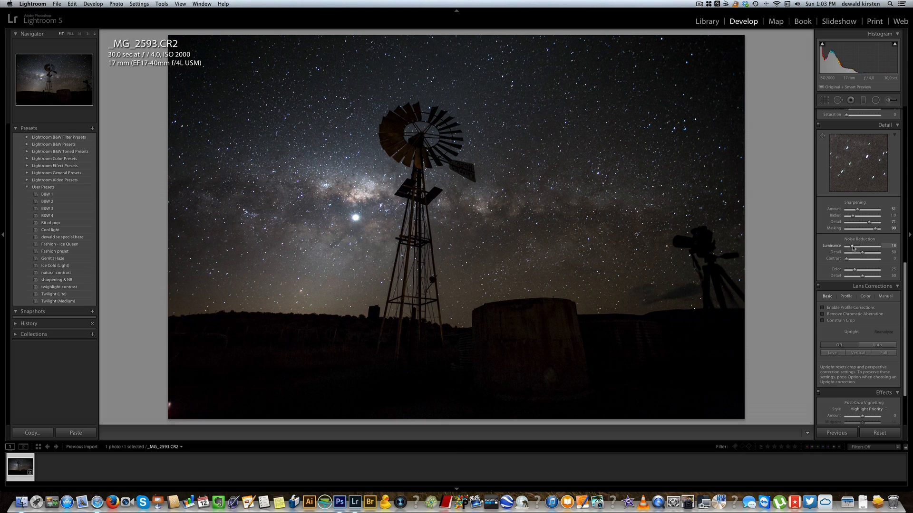
drag(856, 248, 850, 248)
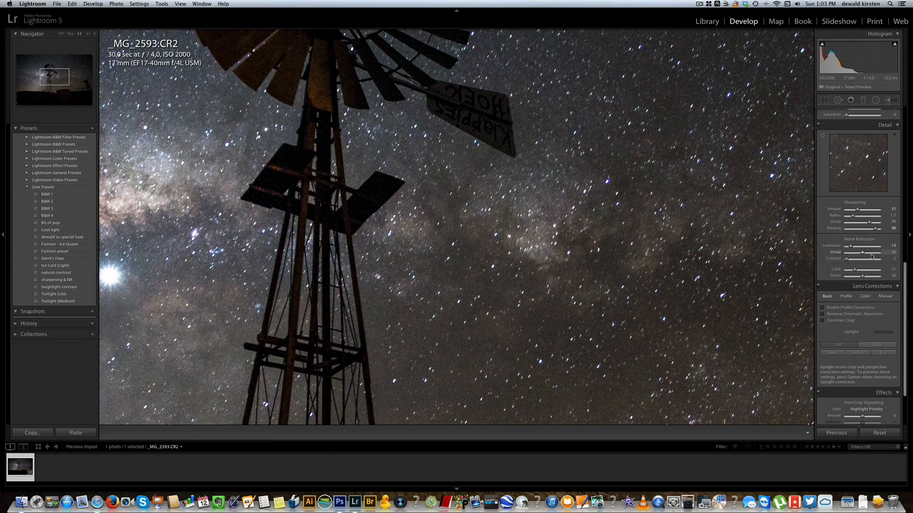
drag(861, 259, 868, 259)
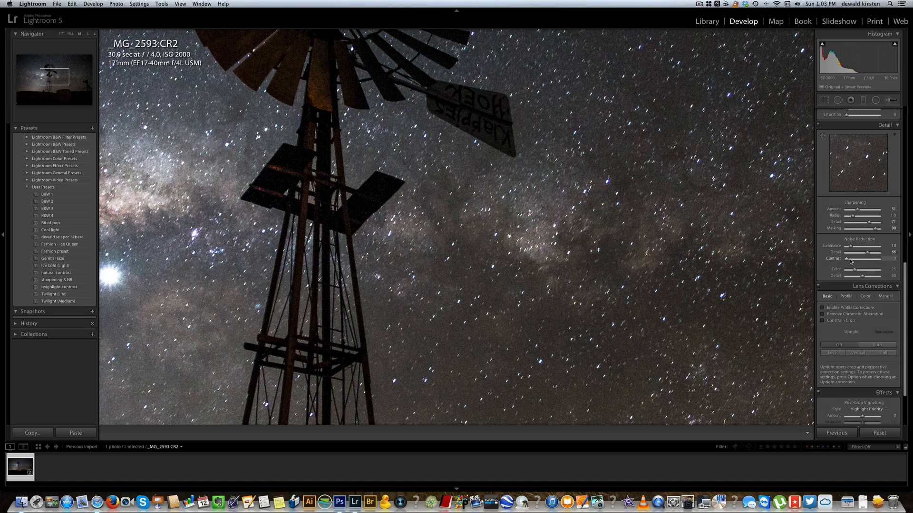
drag(850, 259, 867, 259)
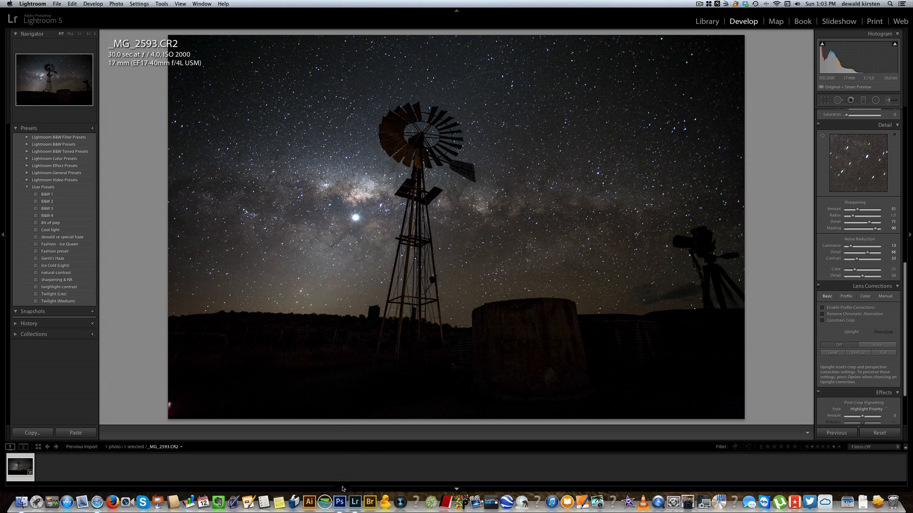
Bring up the photo's context menu to reach Edit In Photoshop CS6.
right_click(511, 309)
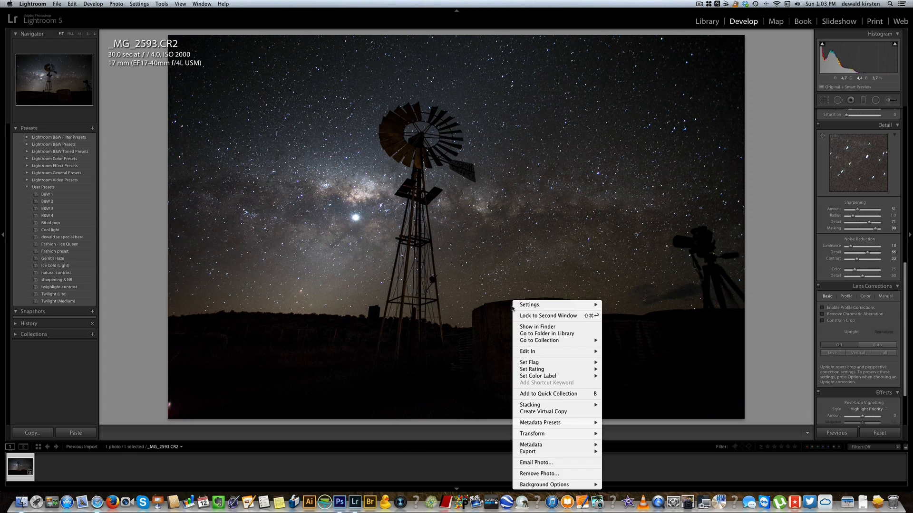
mouse_move(526, 351)
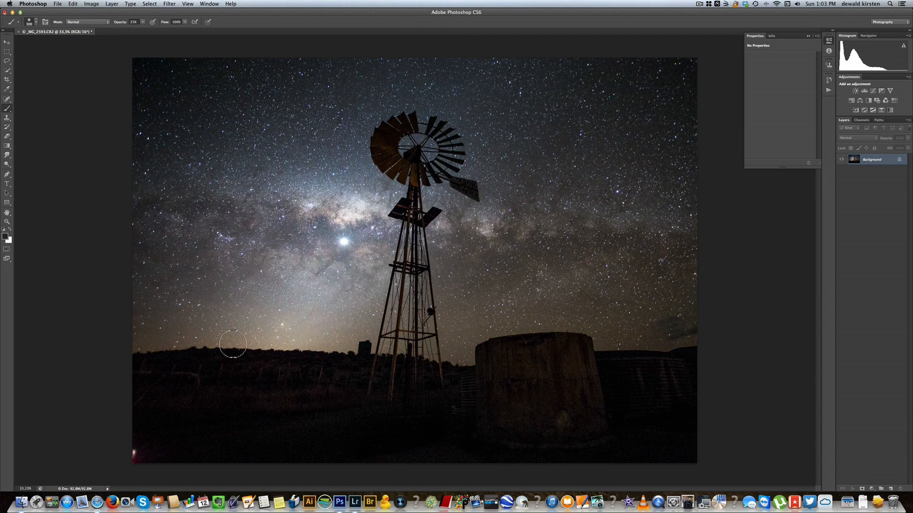
mouse_move(689, 388)
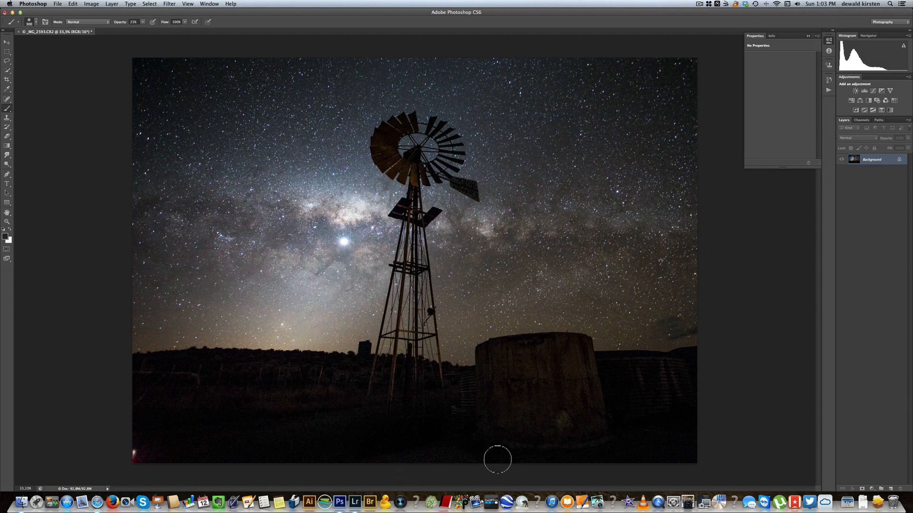
mouse_move(851, 208)
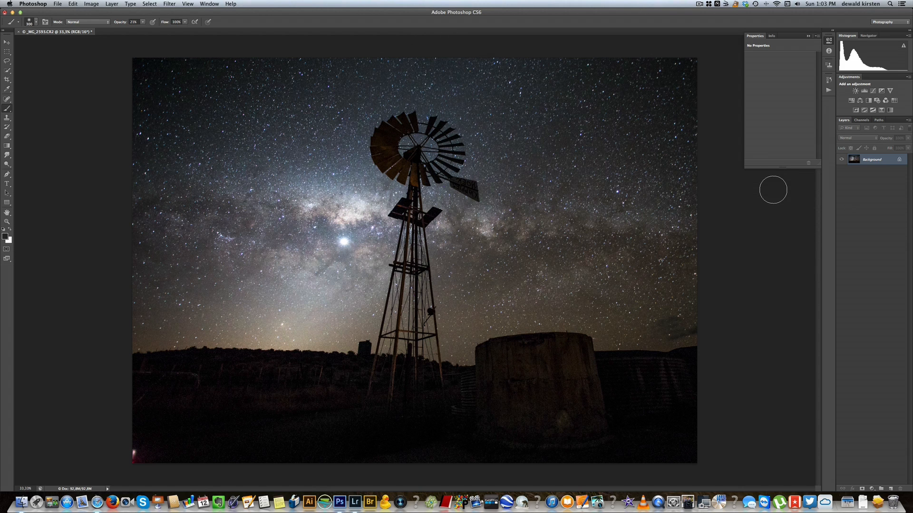
mouse_move(783, 217)
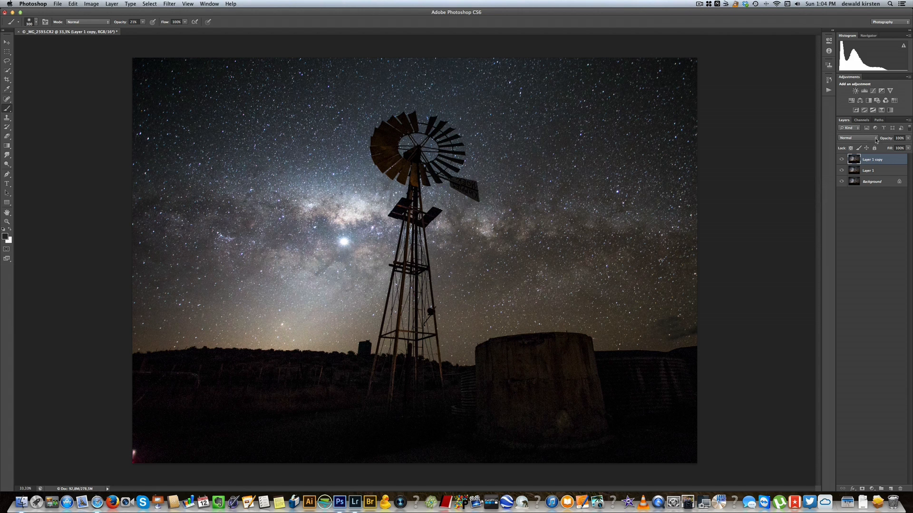
Open the blend mode list for Layer 1 copy to choose Screen.
click(855, 138)
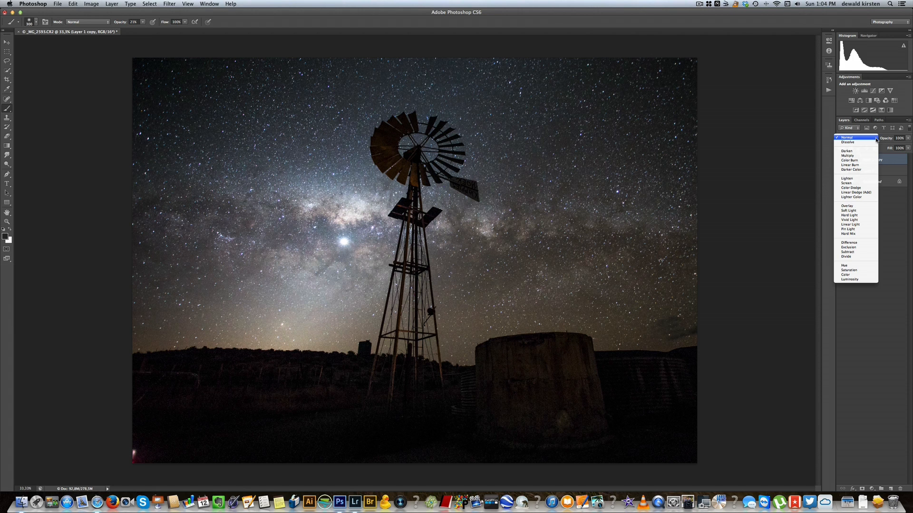
mouse_move(855, 188)
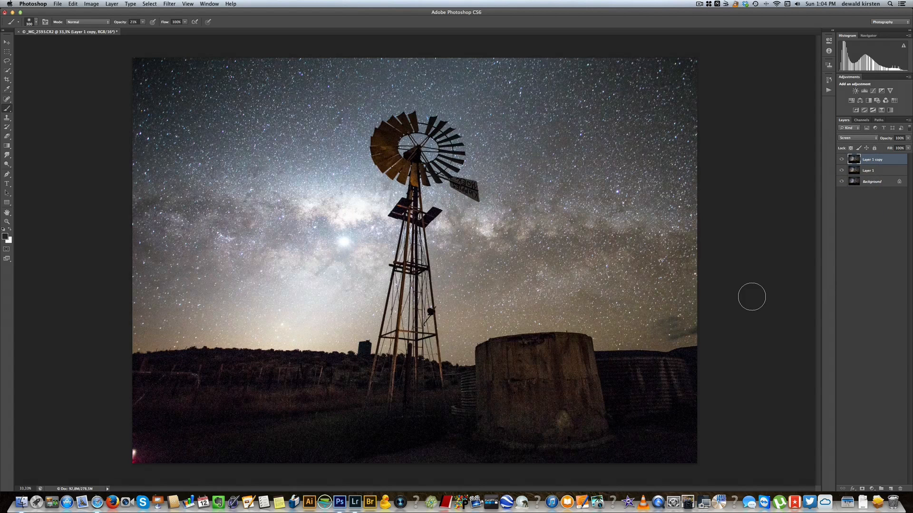
mouse_move(753, 296)
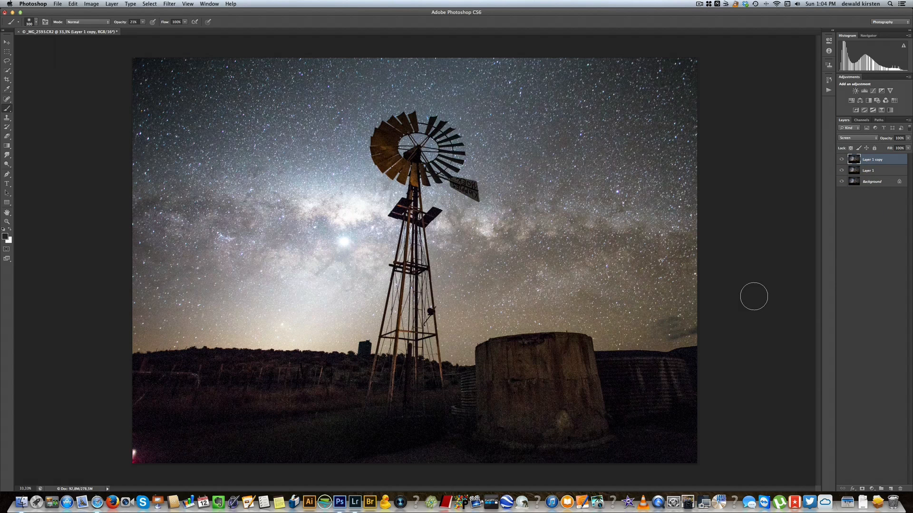
mouse_move(882, 329)
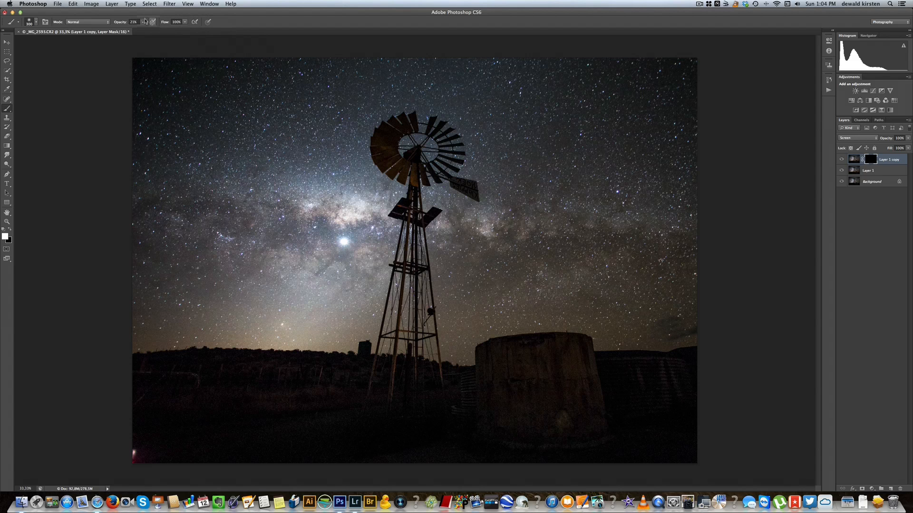
Paint the Screen brightening back over the Milky Way through the layer mask.
drag(135, 31, 164, 30)
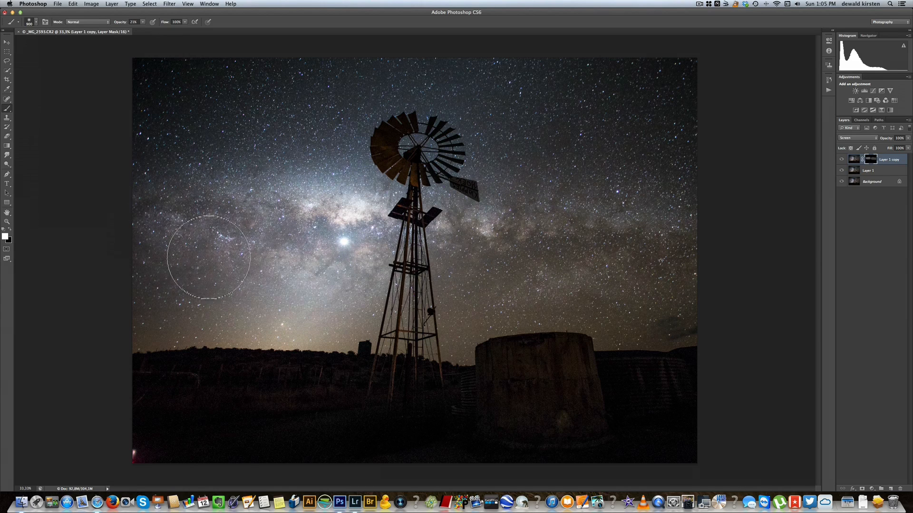
mouse_move(747, 251)
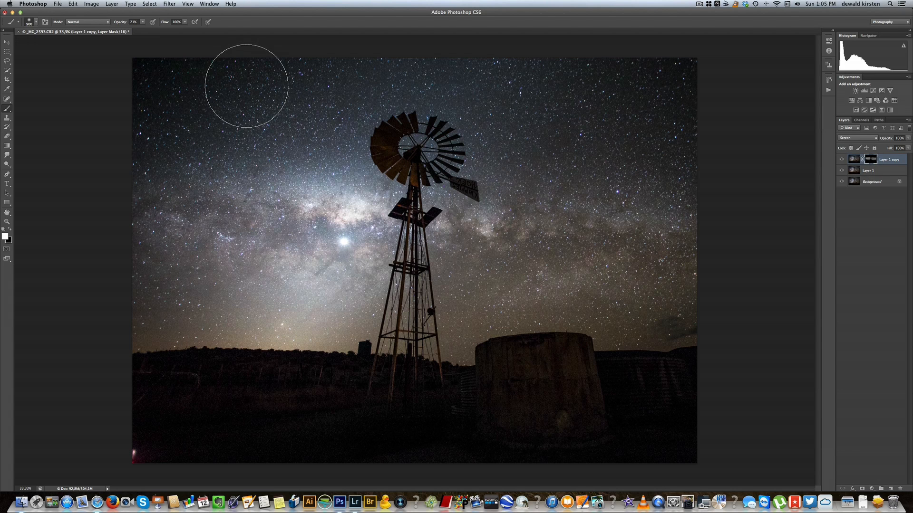
mouse_move(169, 4)
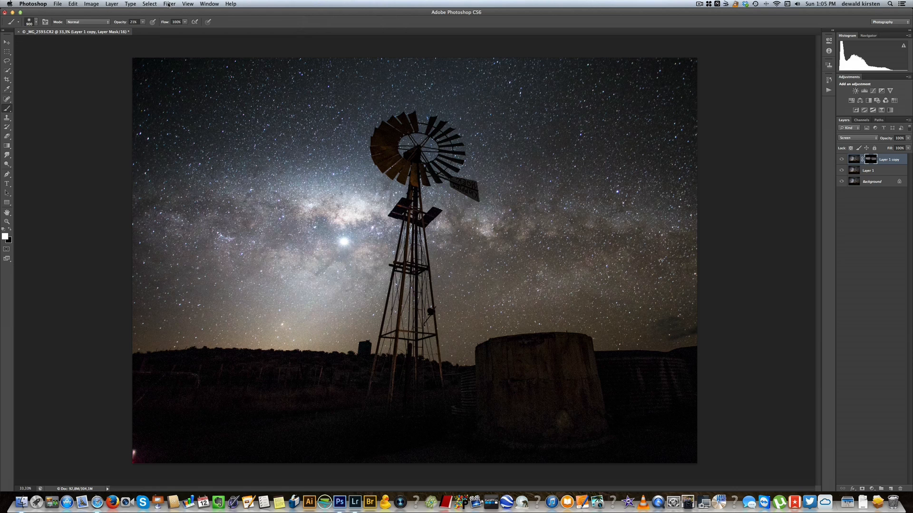
click(169, 3)
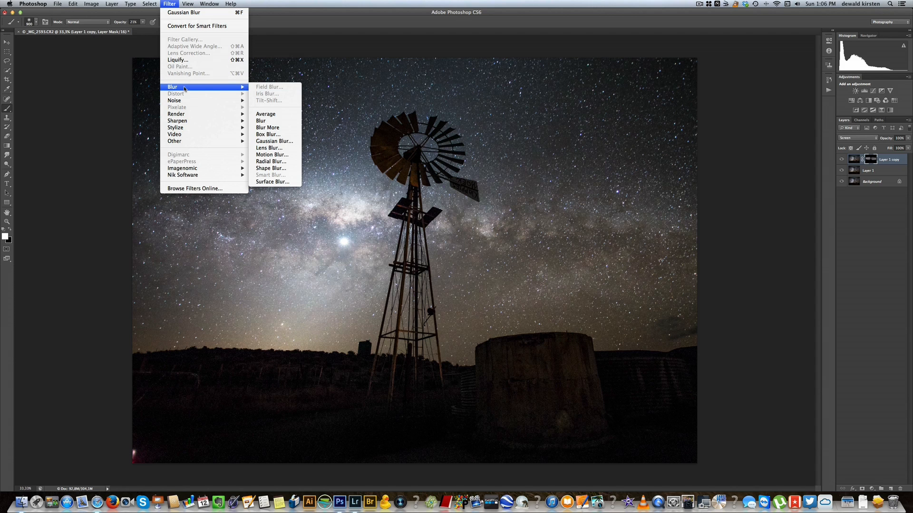
Apply a 459.1 pixel Gaussian Blur to the Layer 1 copy mask.
click(168, 5)
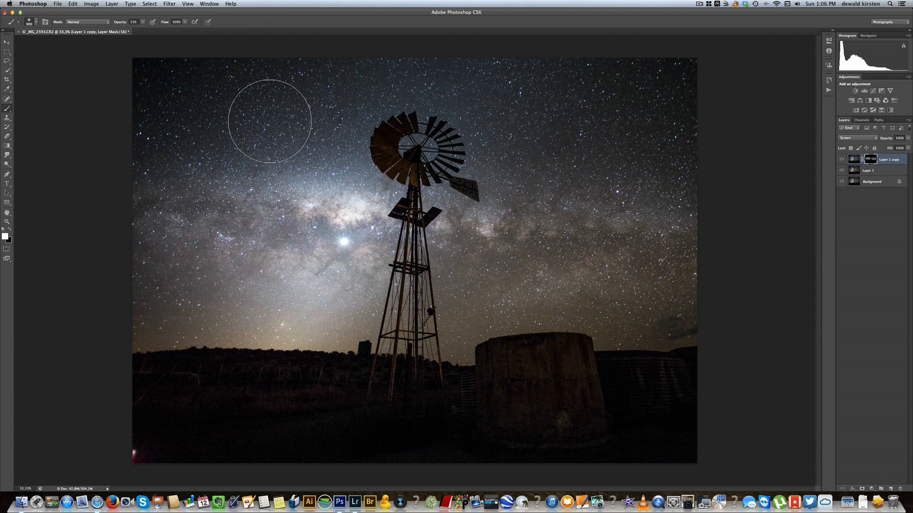
mouse_move(500, 149)
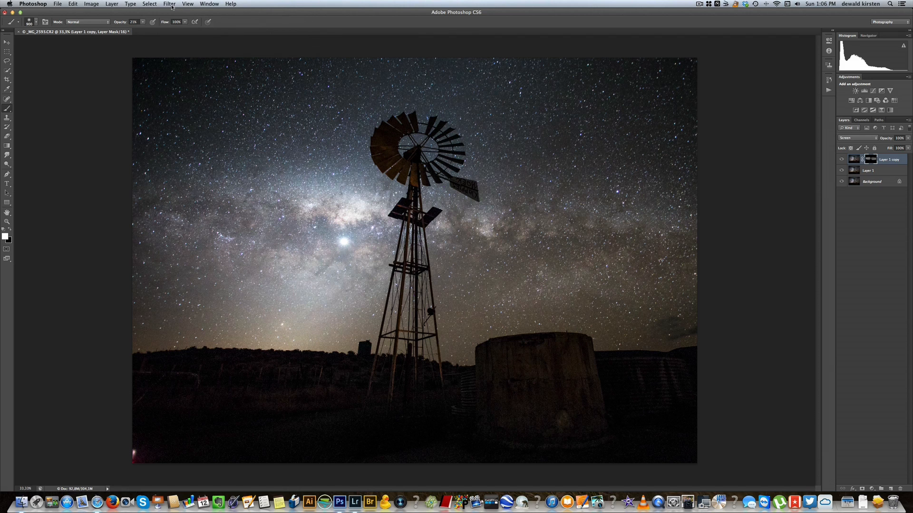
mouse_move(277, 100)
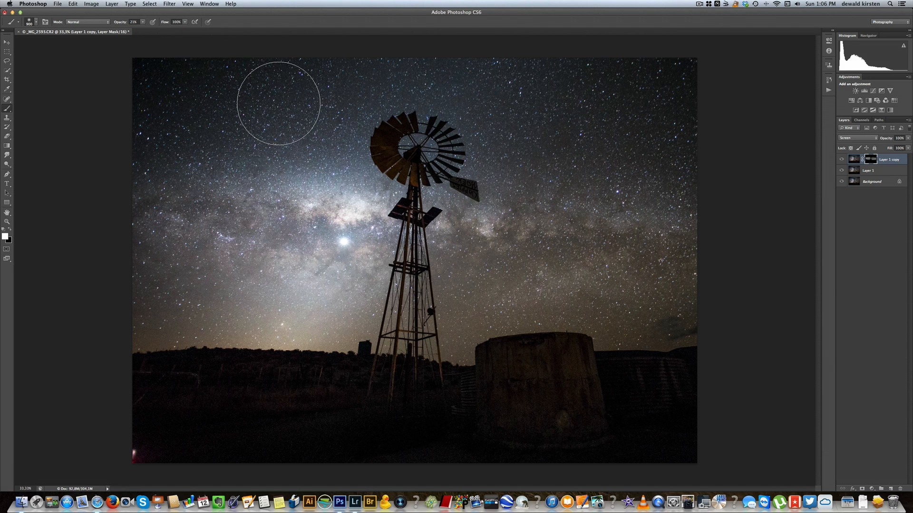
mouse_move(274, 98)
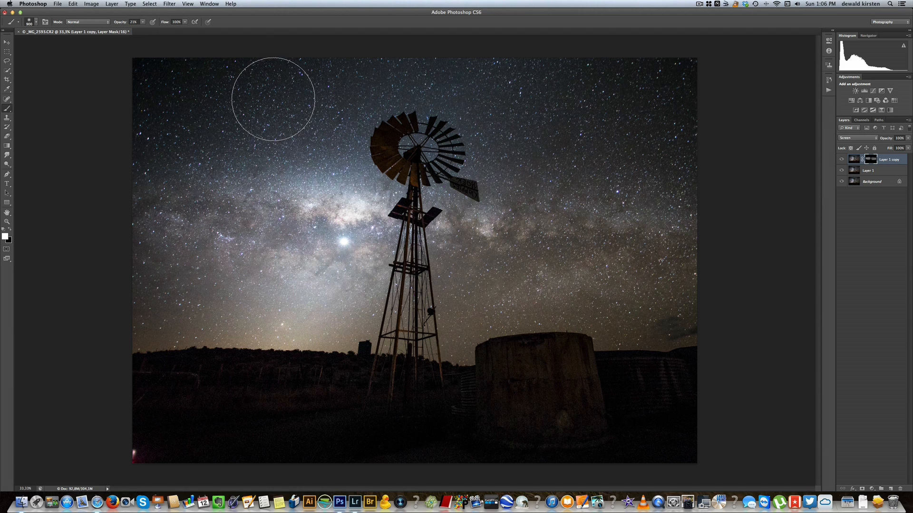
click(168, 5)
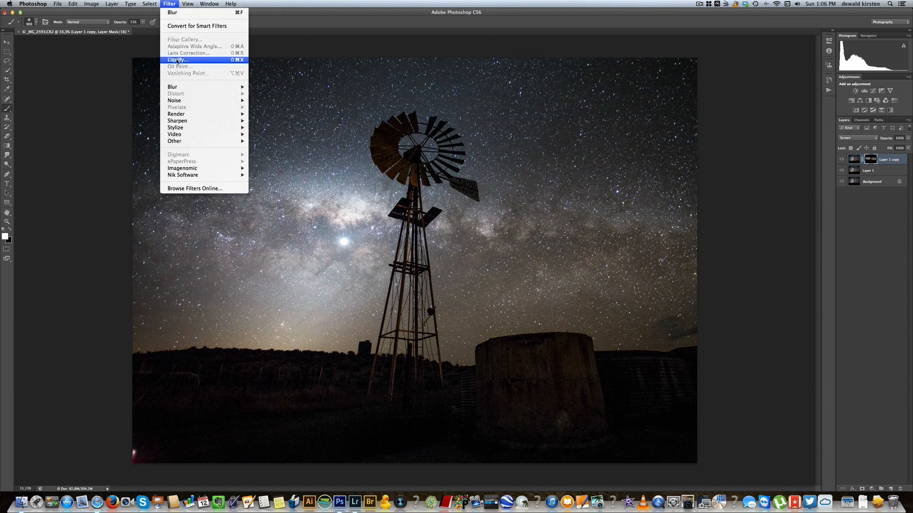
mouse_move(172, 87)
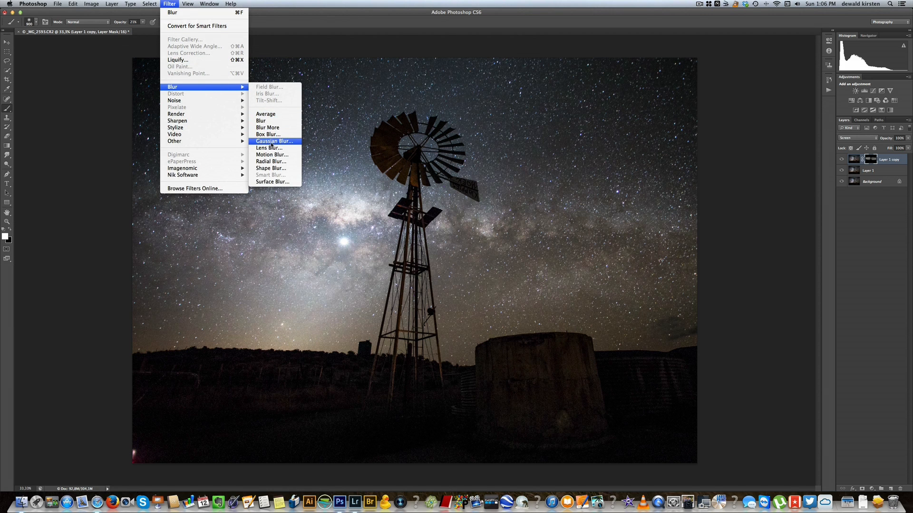
click(275, 141)
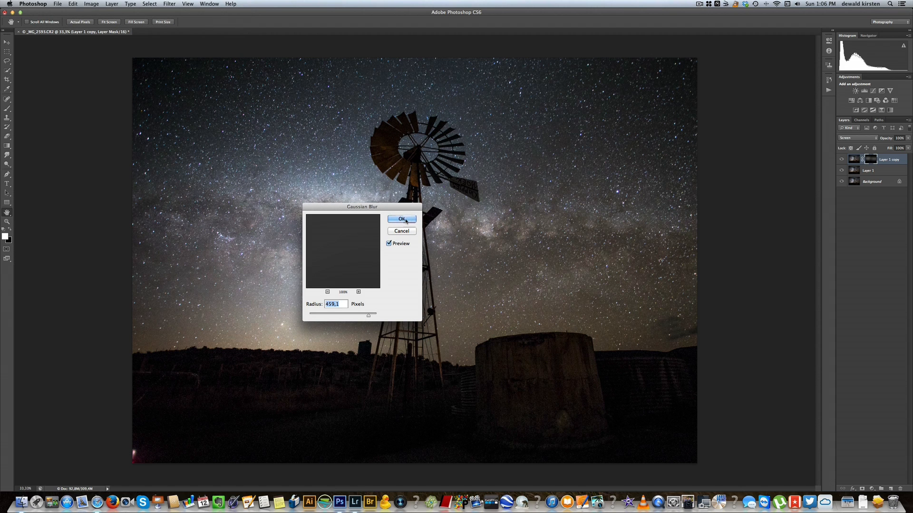
click(401, 218)
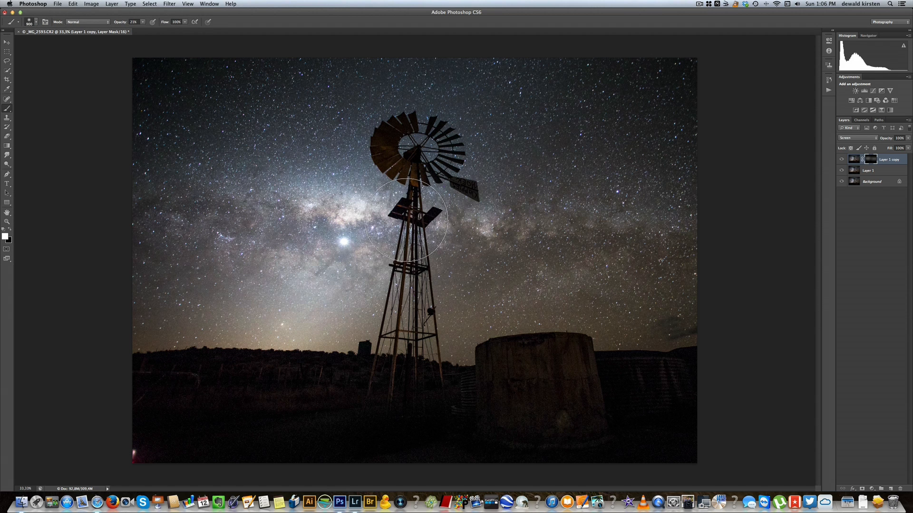
click(840, 161)
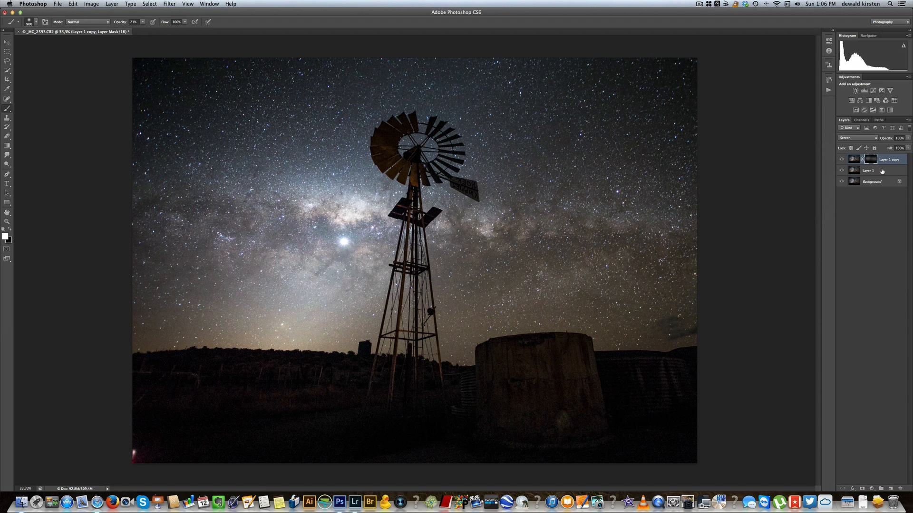
Select Layer 1 with its masked copy and merge them into one layer.
click(869, 171)
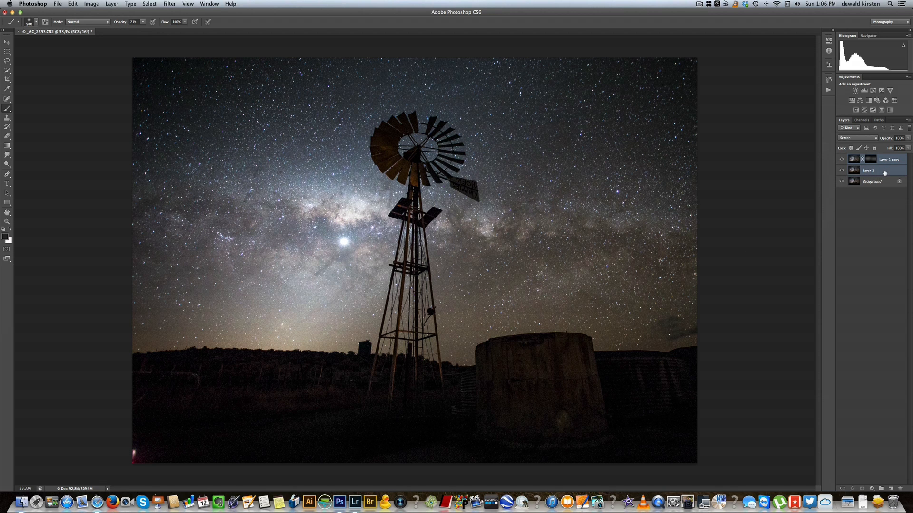
right_click(887, 160)
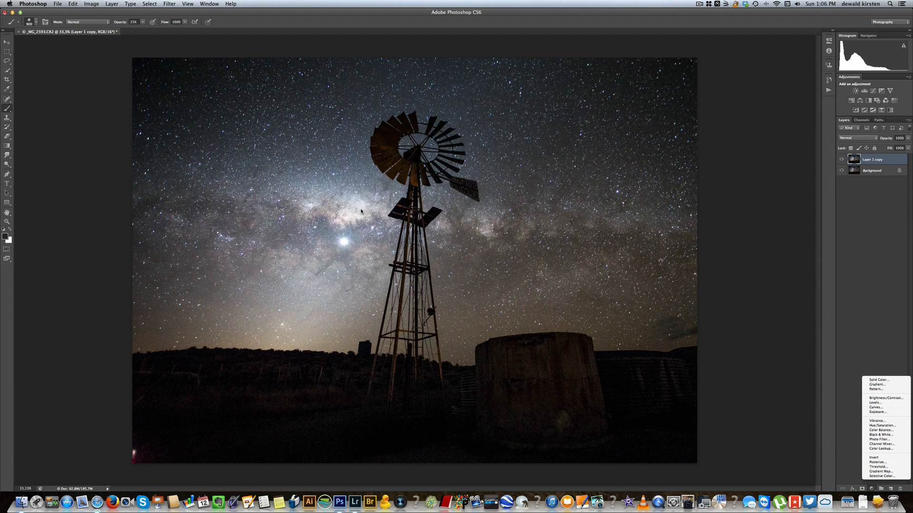
mouse_move(880, 435)
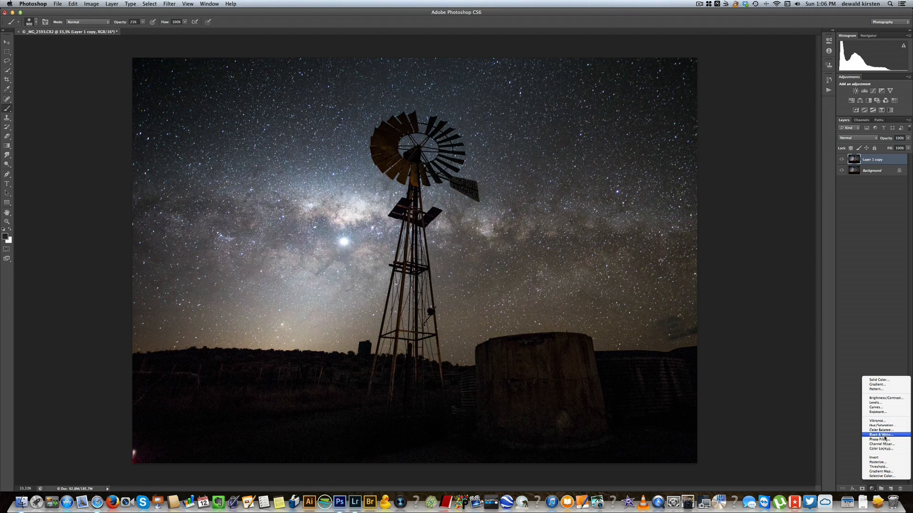
mouse_move(880, 434)
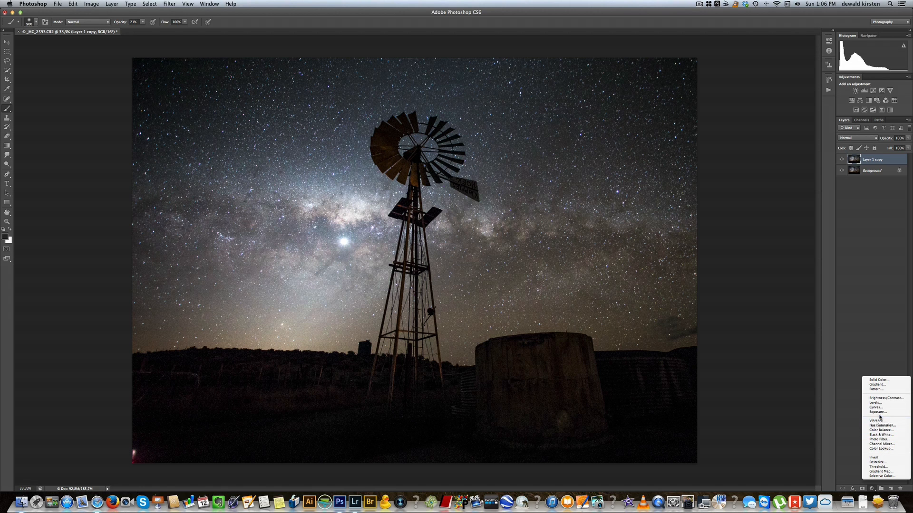
Add a Curves adjustment layer and bend its curve into an S for contrast.
click(875, 407)
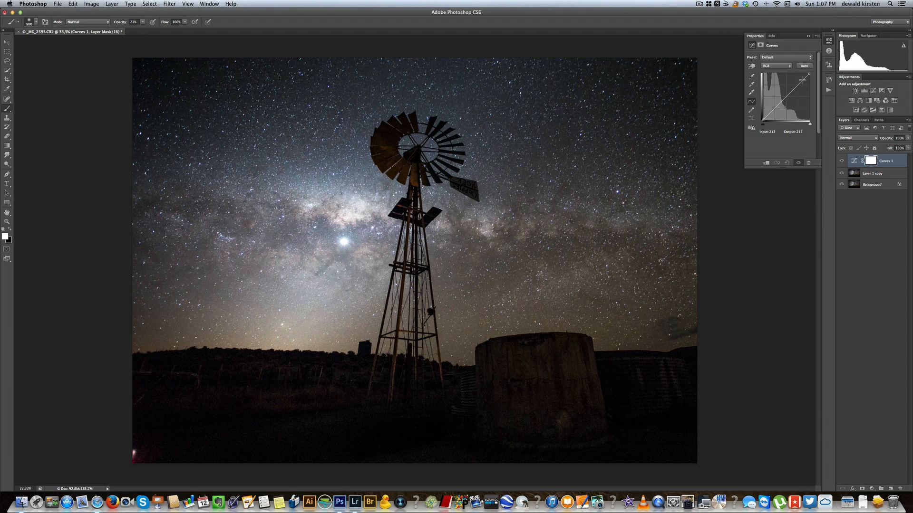
drag(802, 80, 800, 77)
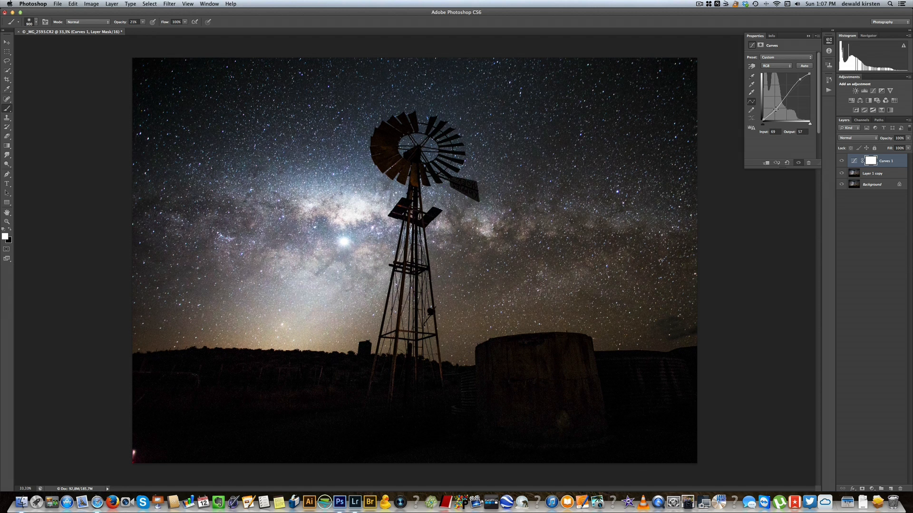
mouse_move(543, 262)
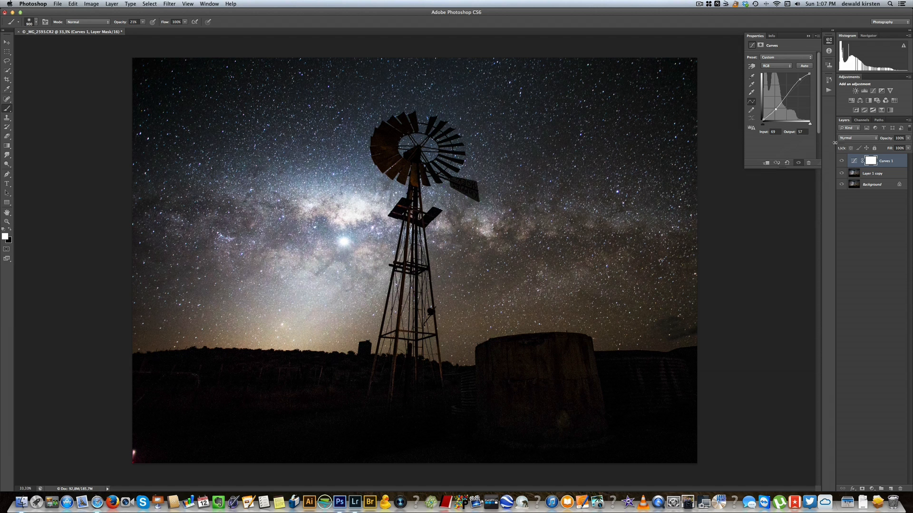
mouse_move(76, 110)
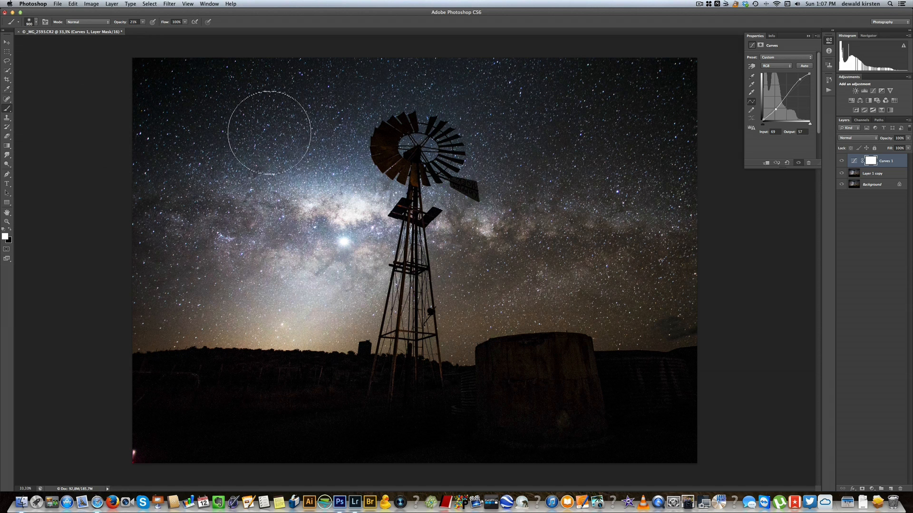
mouse_move(899, 178)
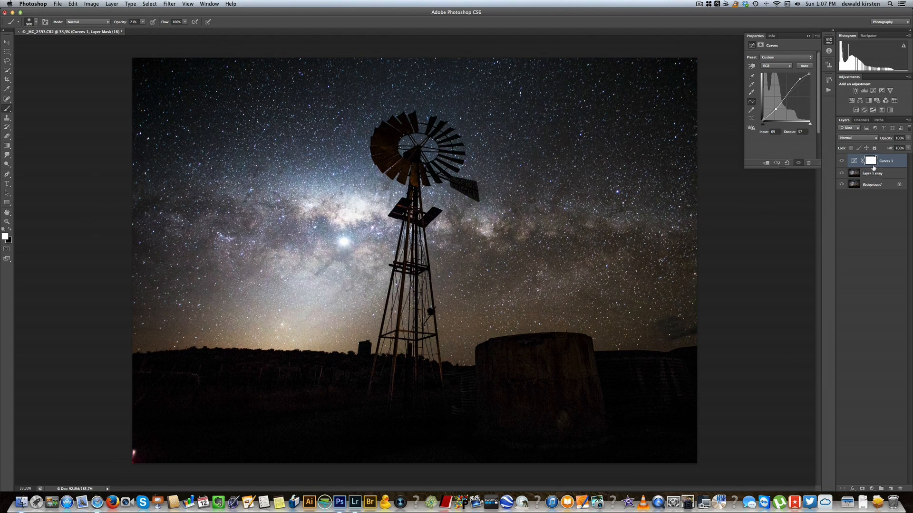
mouse_move(45, 239)
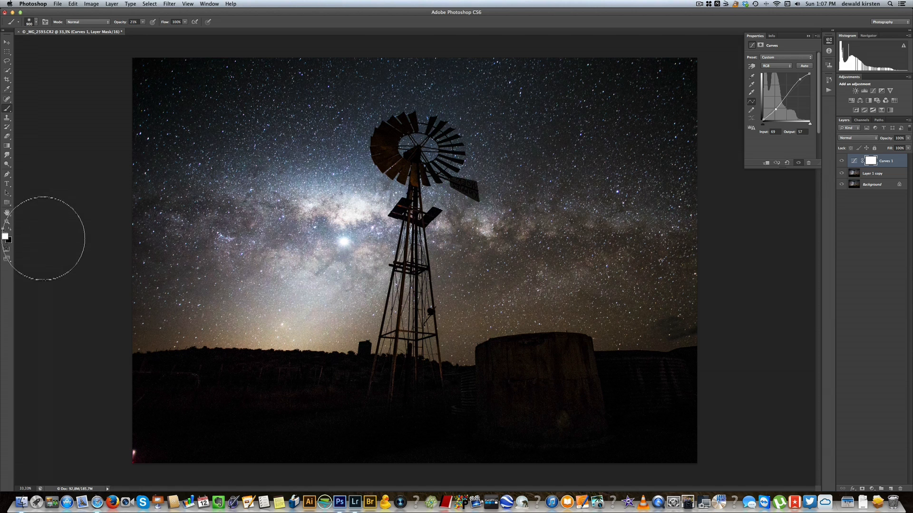
mouse_move(166, 226)
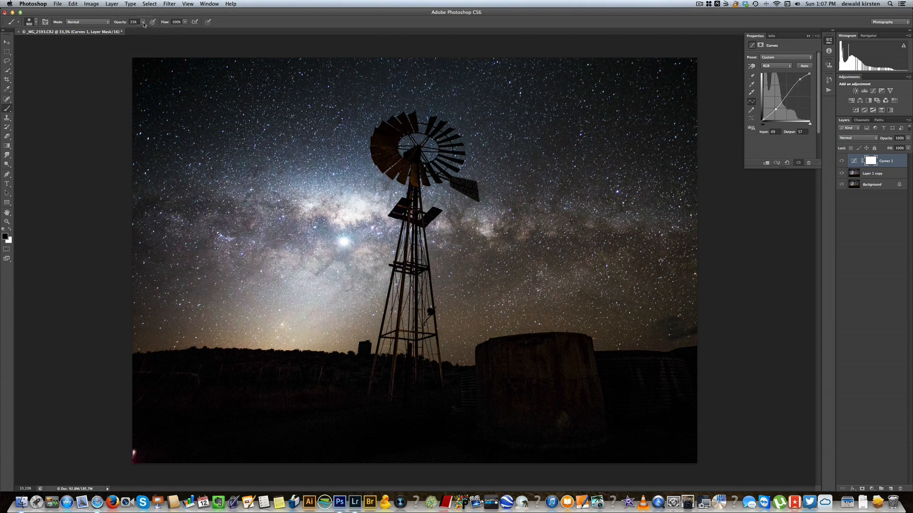
With an 87% black brush, paint the Curves 1 mask over the foreground ground and water tank.
drag(140, 28, 169, 28)
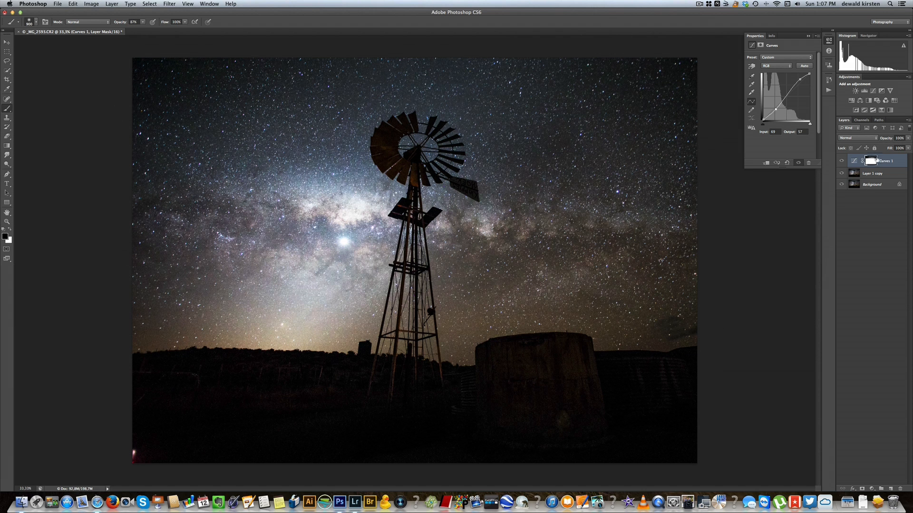
click(863, 161)
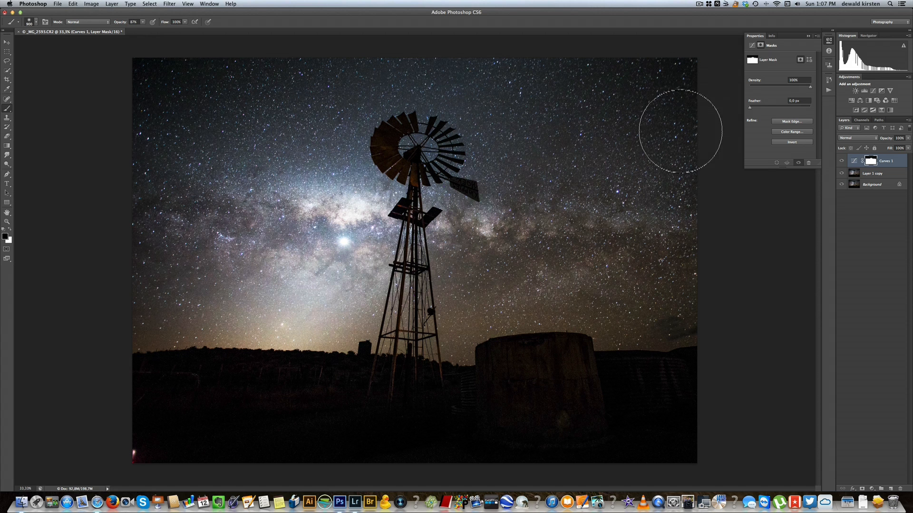
mouse_move(173, 231)
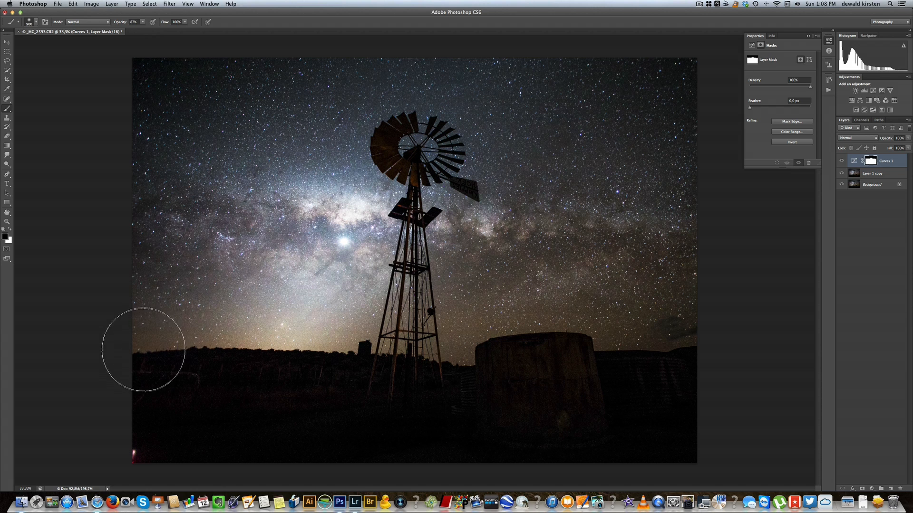
drag(143, 349, 350, 391)
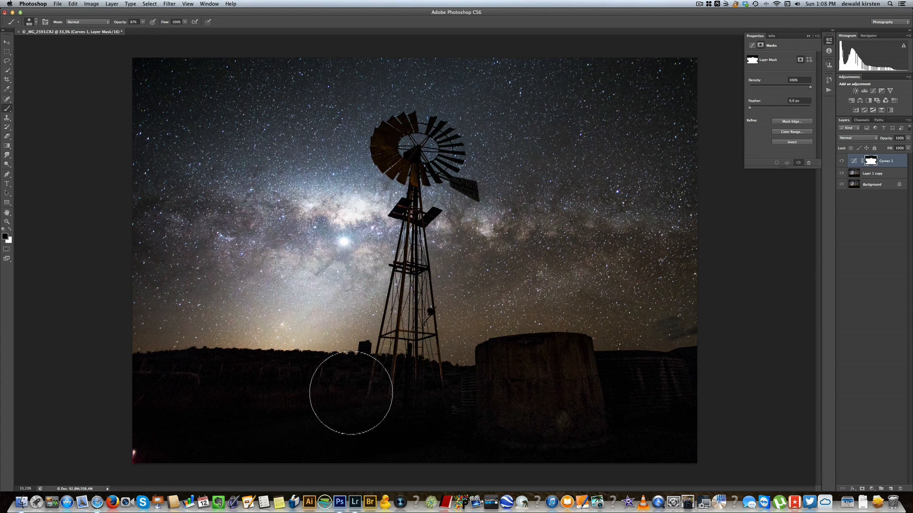
drag(351, 392, 493, 365)
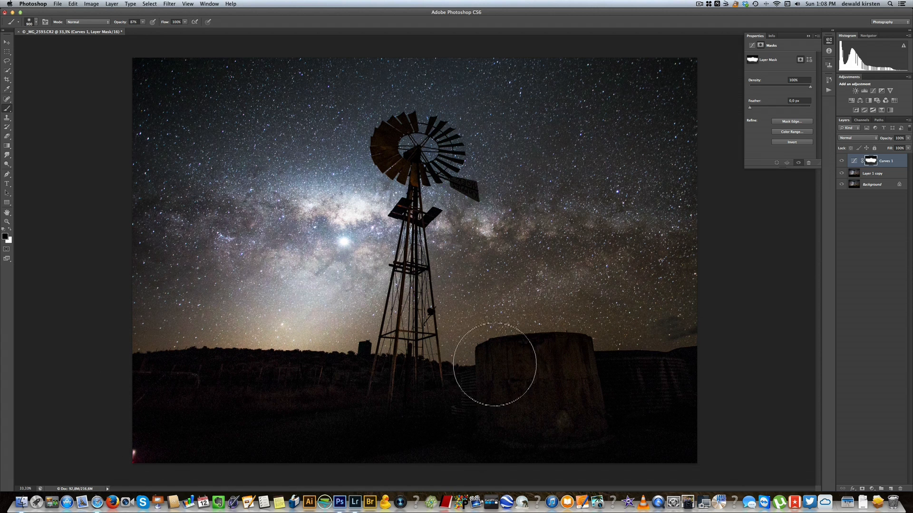
mouse_move(489, 204)
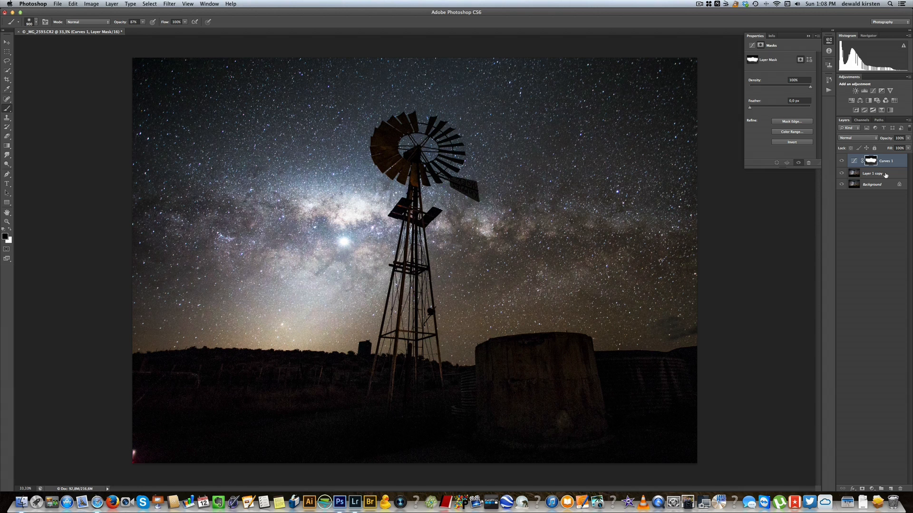
Select Layer 1 copy with the Curves layer and merge them into one layer.
click(873, 173)
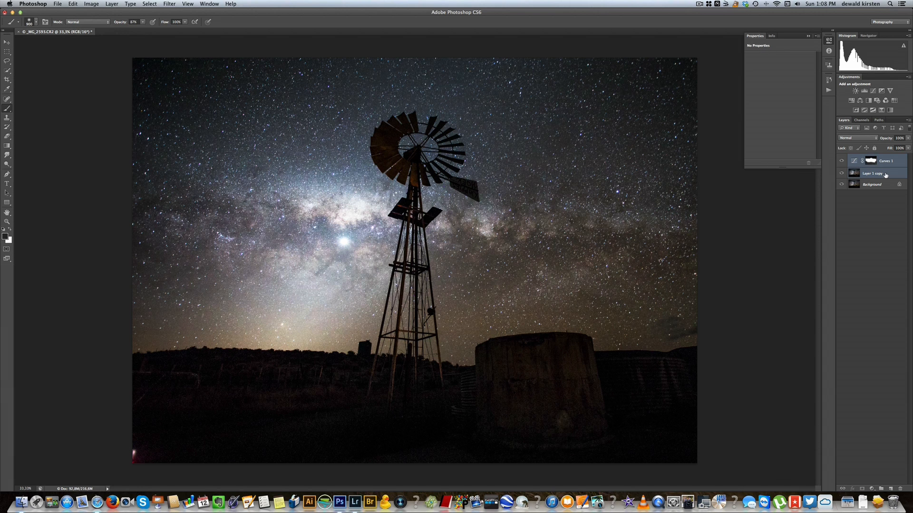
right_click(885, 161)
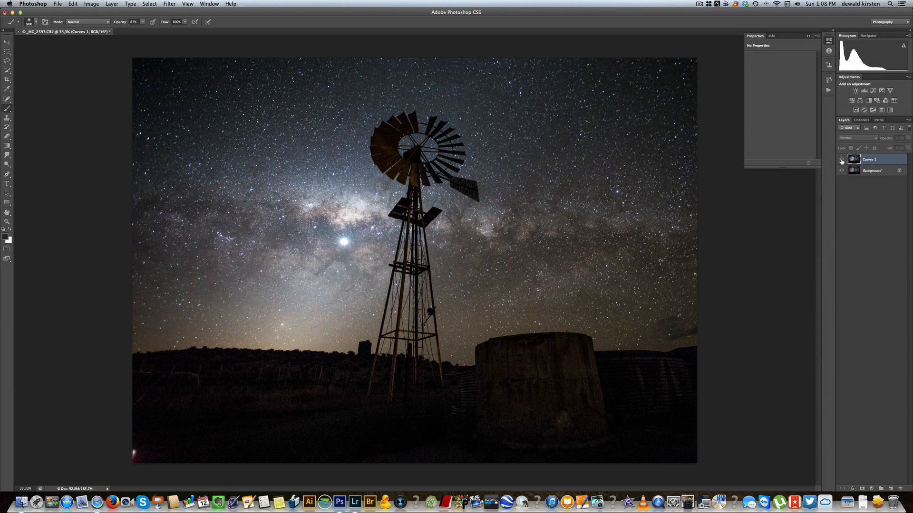
click(841, 159)
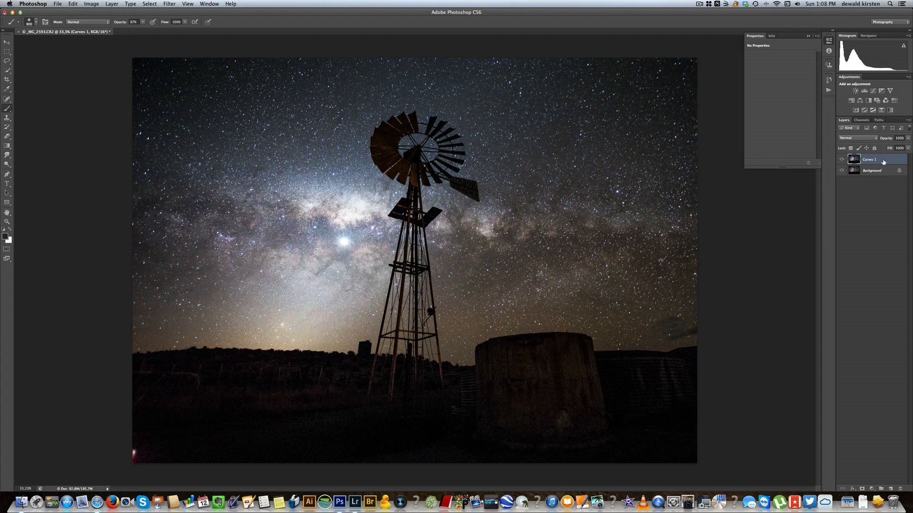
mouse_move(883, 224)
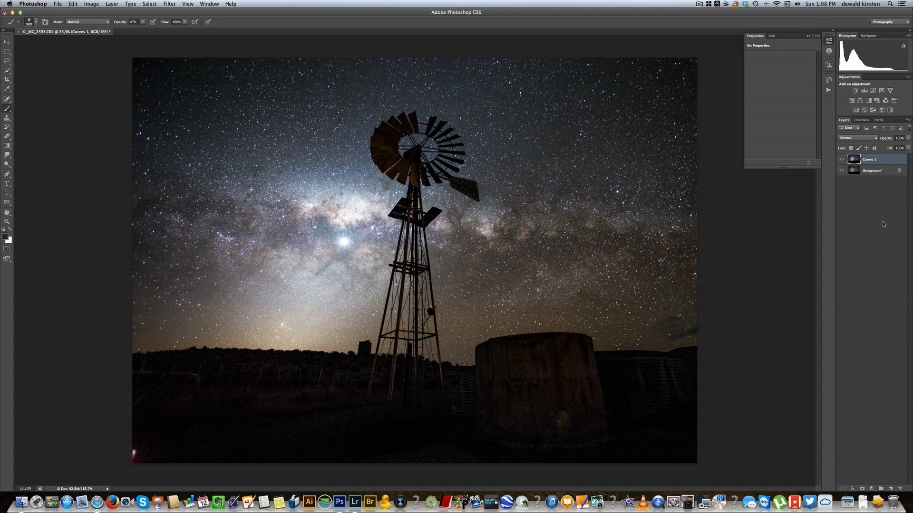
mouse_move(890, 489)
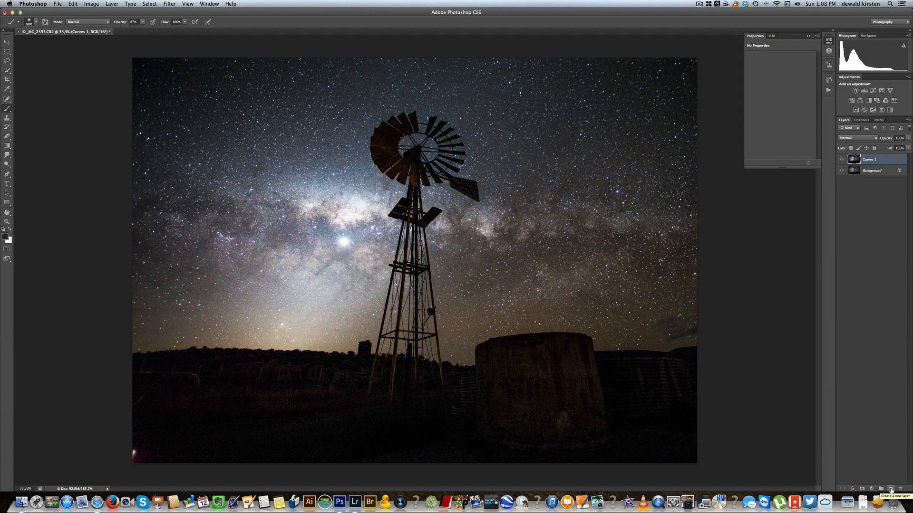
Create a layer named 'burn' in Overlay mode filled with 50% gray.
click(892, 489)
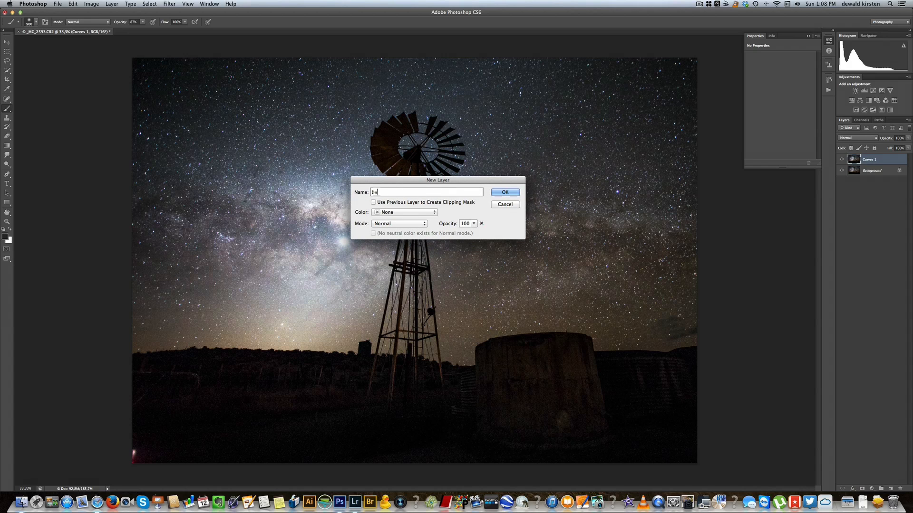
text(burn)
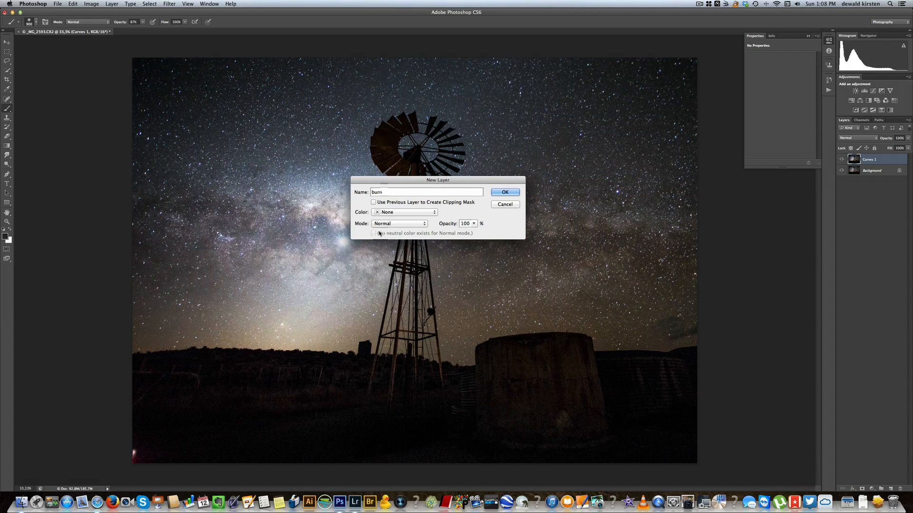
click(399, 223)
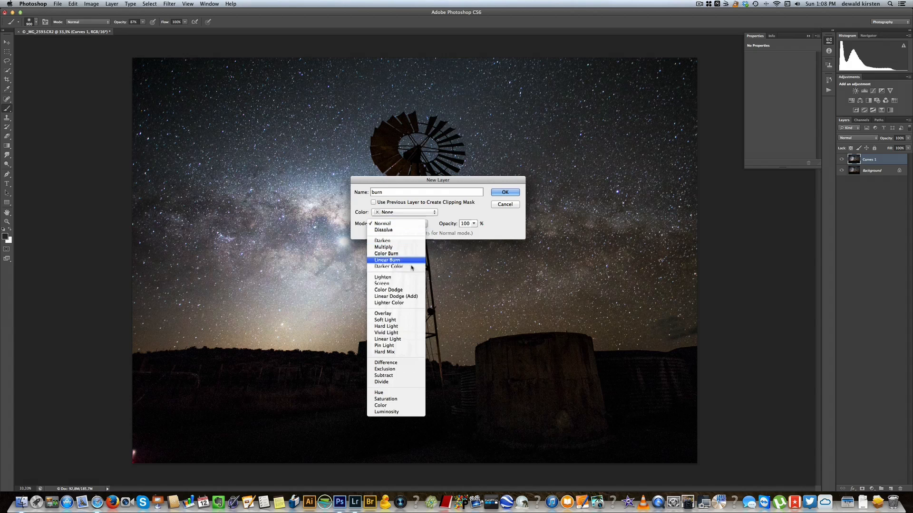
click(383, 313)
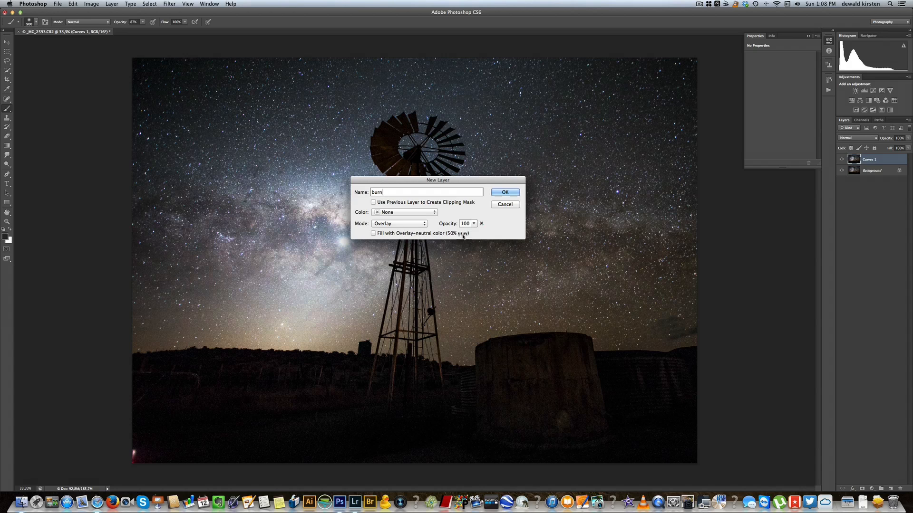
click(373, 233)
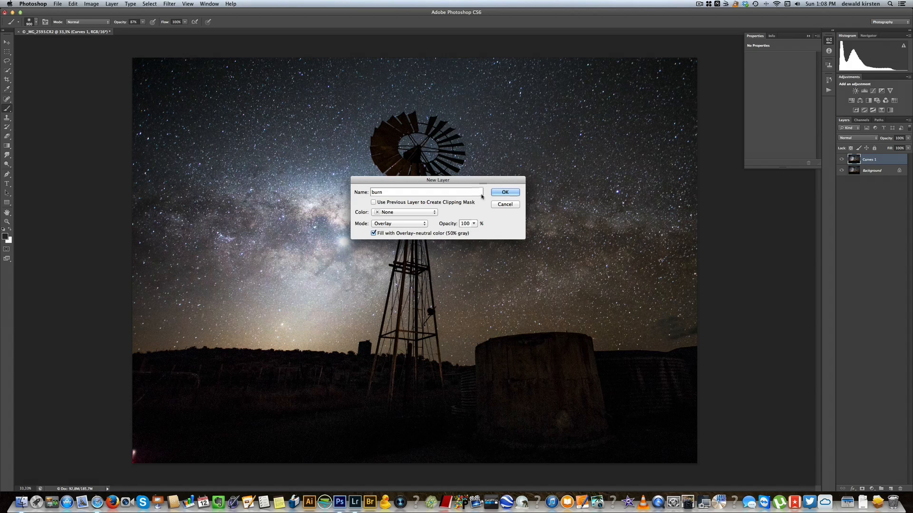
click(504, 192)
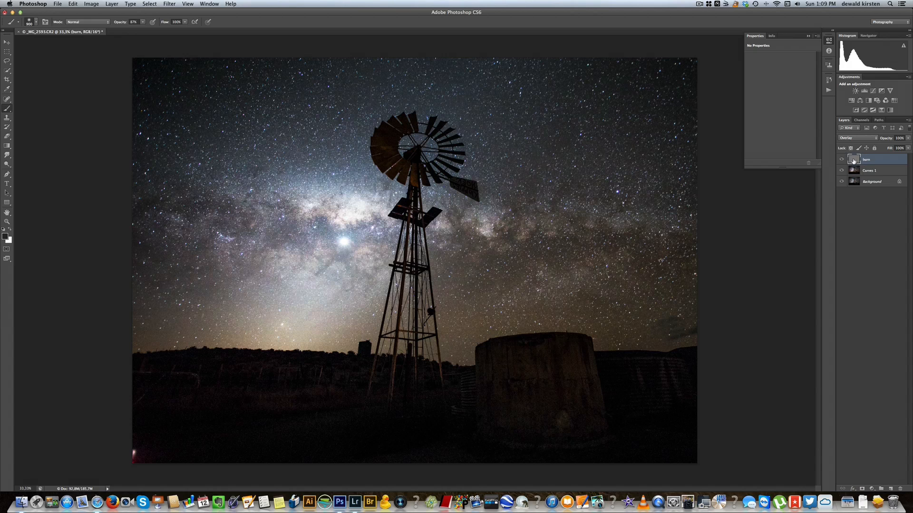
At about 10–24% brush opacity, brighten the Milky Way core left of the windmill on the burn layer.
double_click(867, 160)
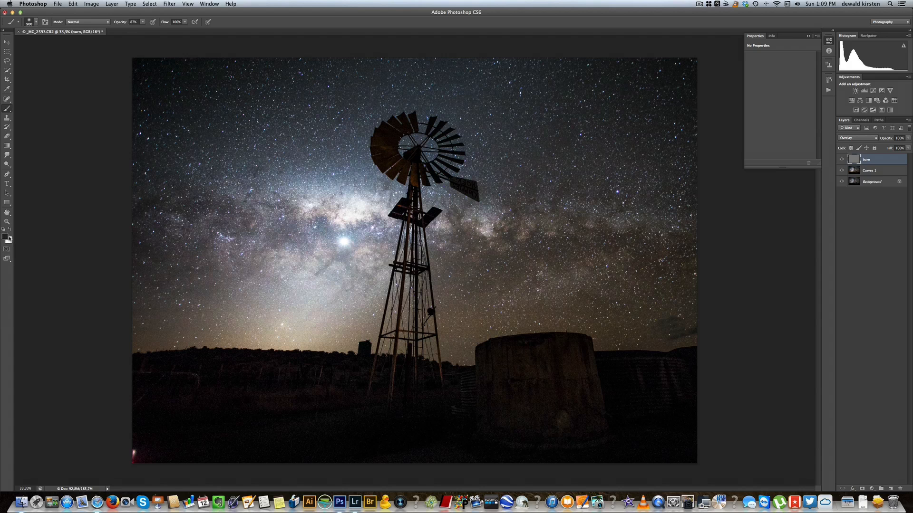
mouse_move(260, 215)
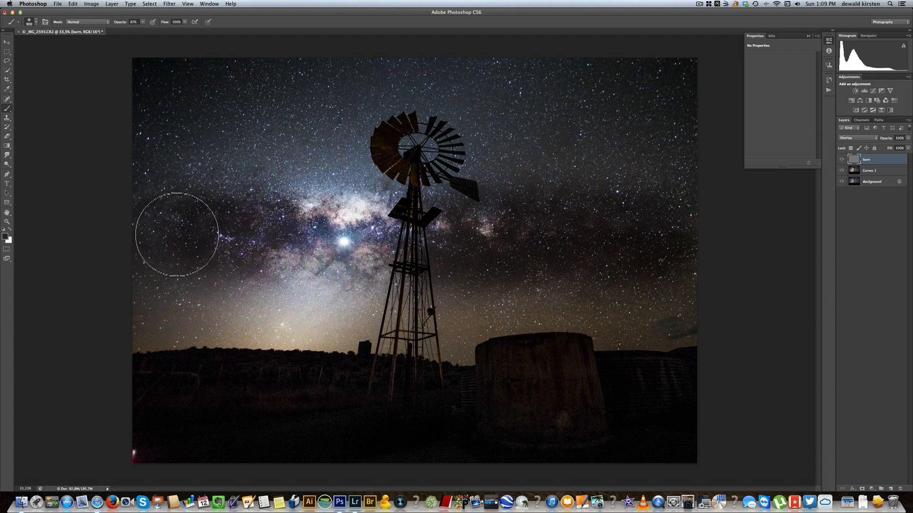
mouse_move(698, 250)
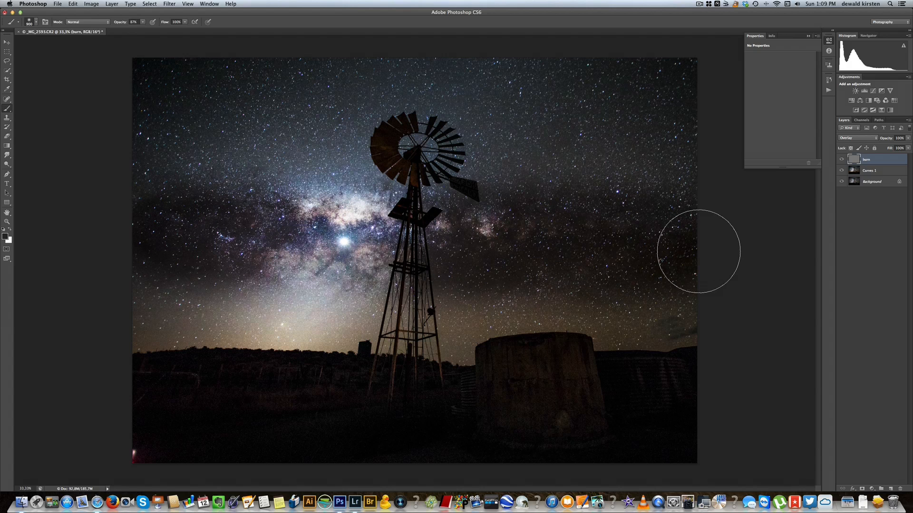
mouse_move(753, 256)
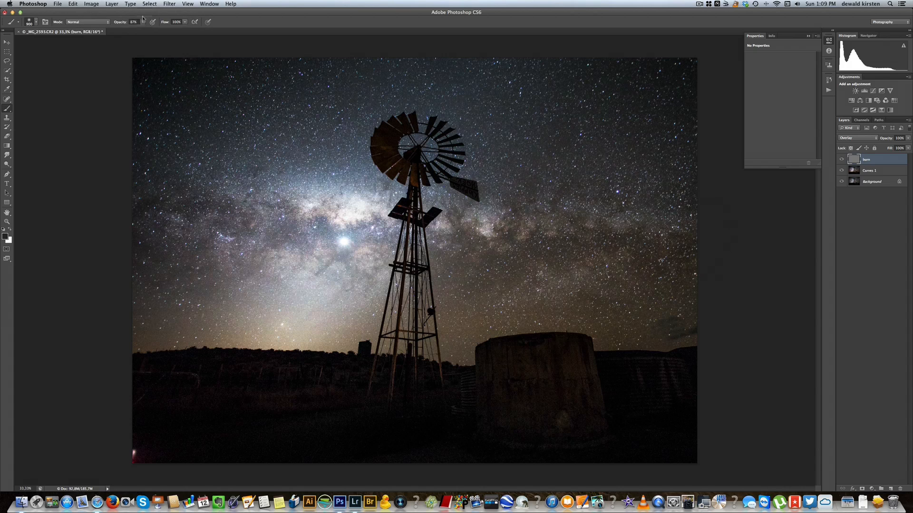
drag(142, 29, 117, 29)
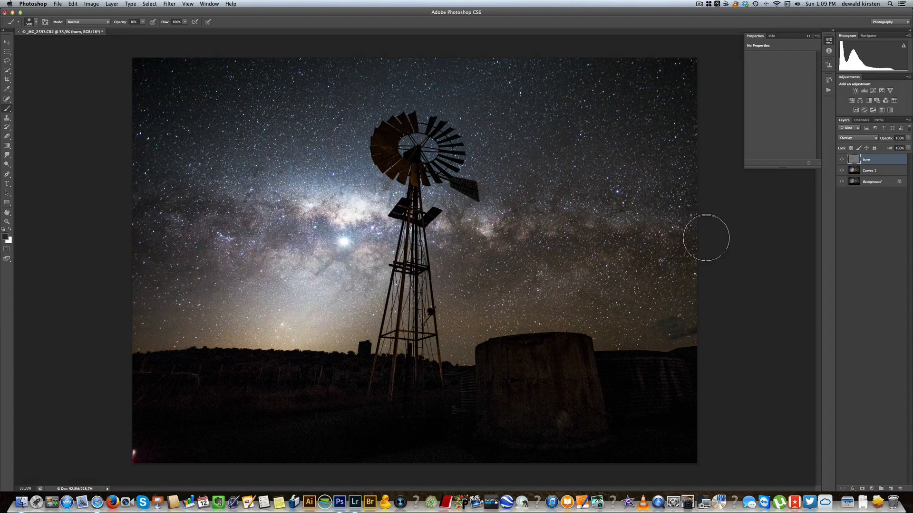
drag(706, 238, 283, 226)
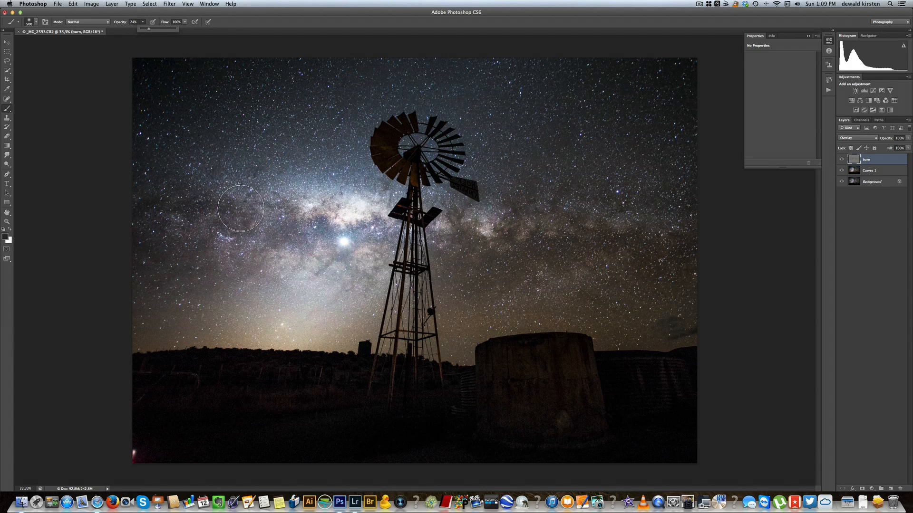
drag(240, 208, 349, 216)
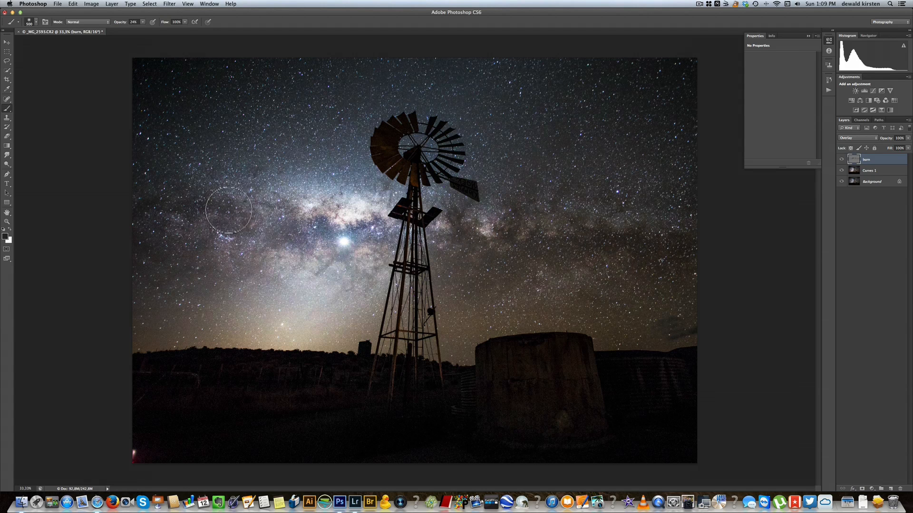
drag(227, 210, 276, 218)
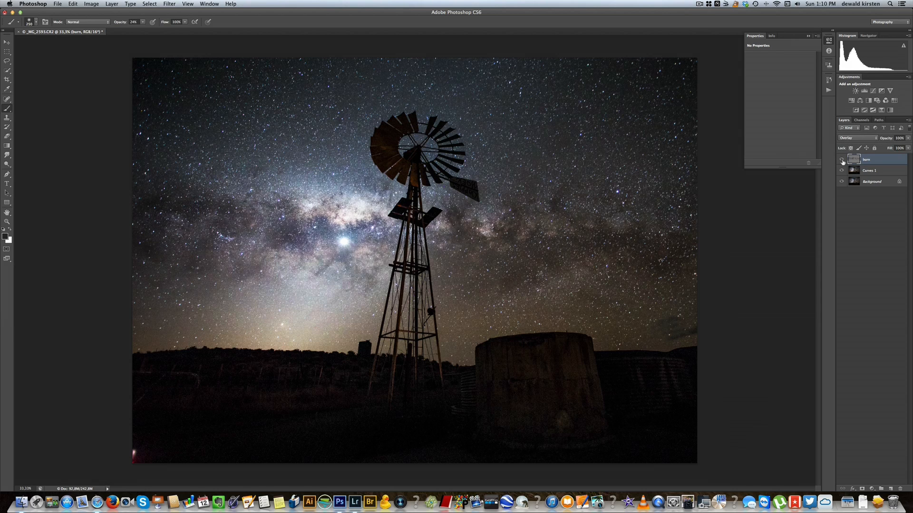
Compare the burn layer's effect and lower its opacity to about 41%.
click(841, 170)
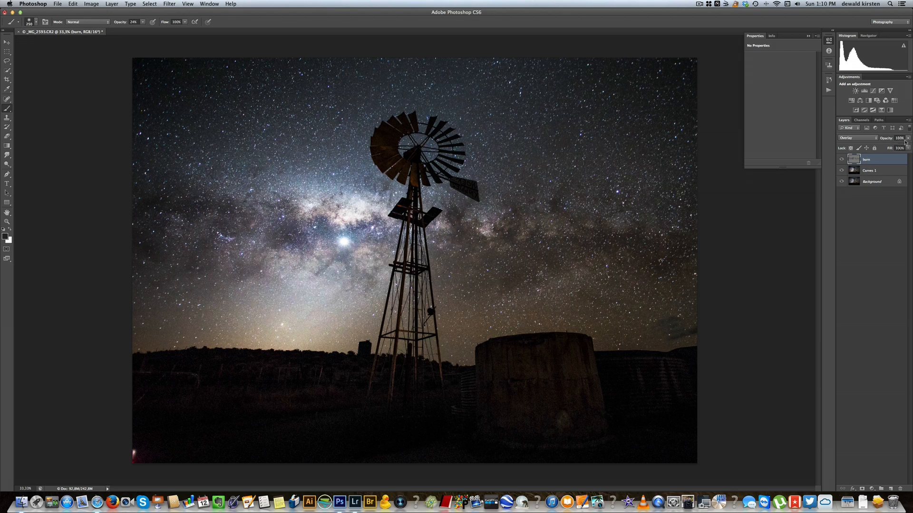
drag(905, 138, 884, 138)
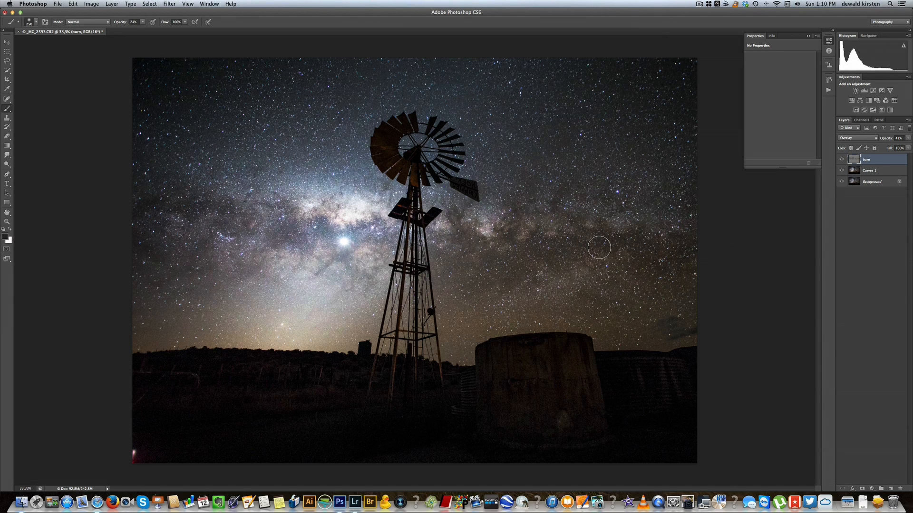
key(cmd+-)
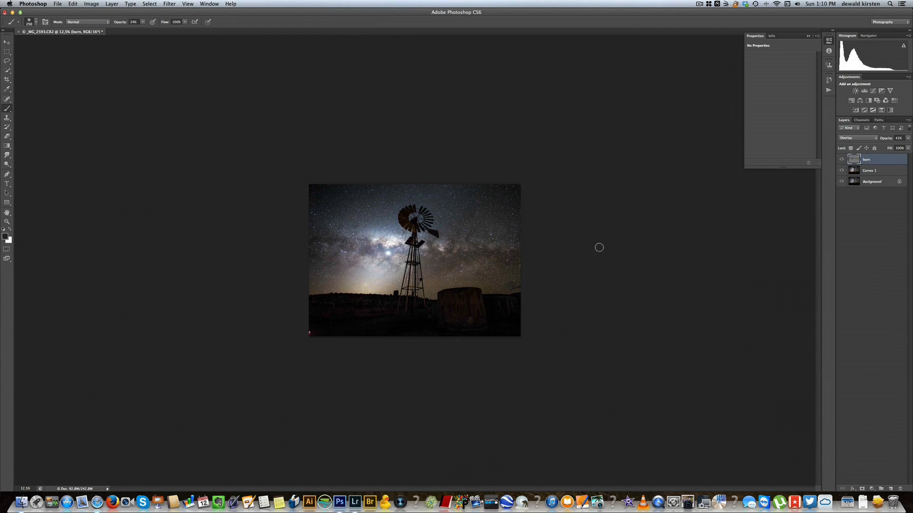
mouse_move(363, 245)
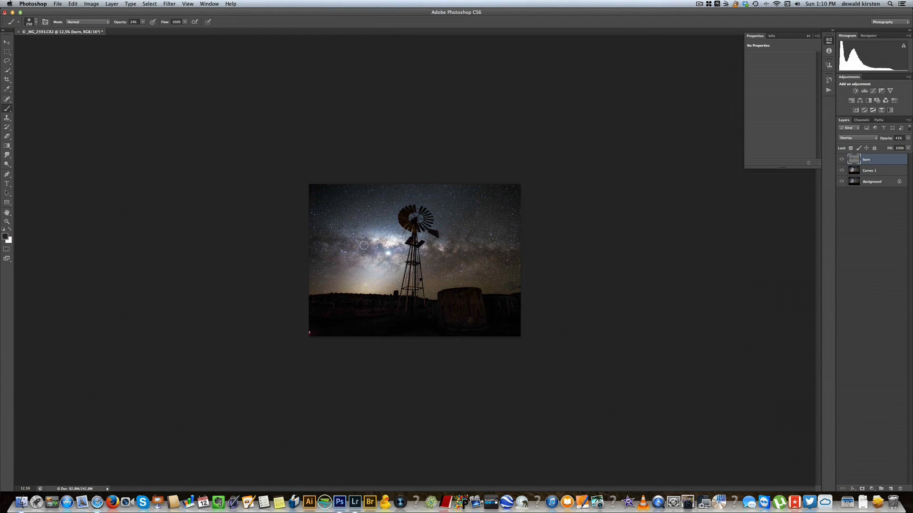
mouse_move(386, 240)
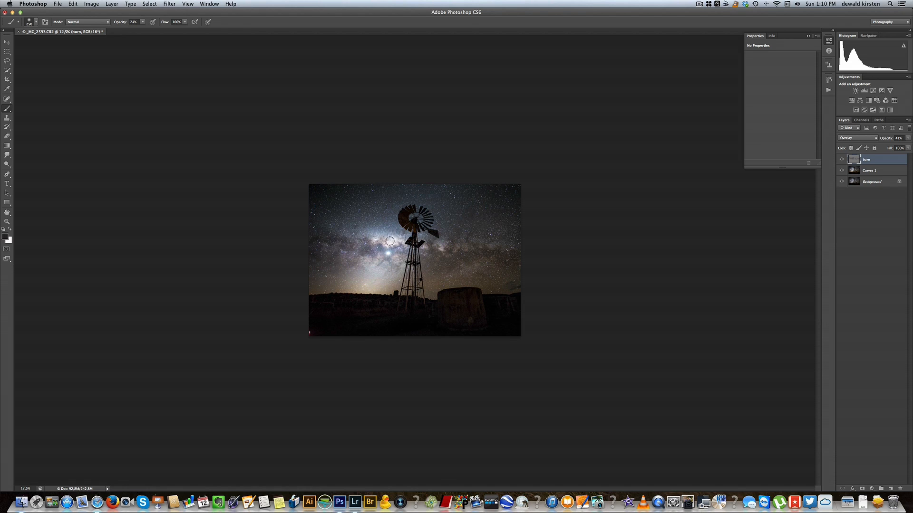
mouse_move(379, 263)
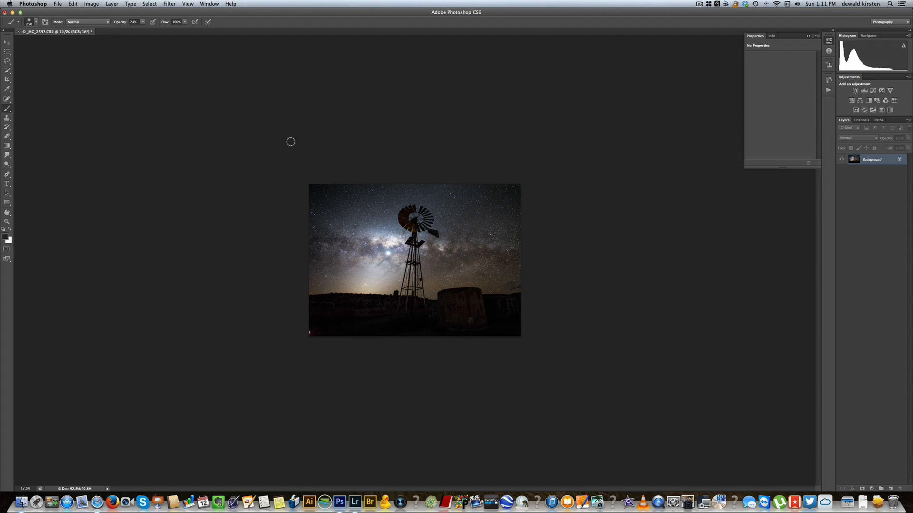
mouse_move(529, 137)
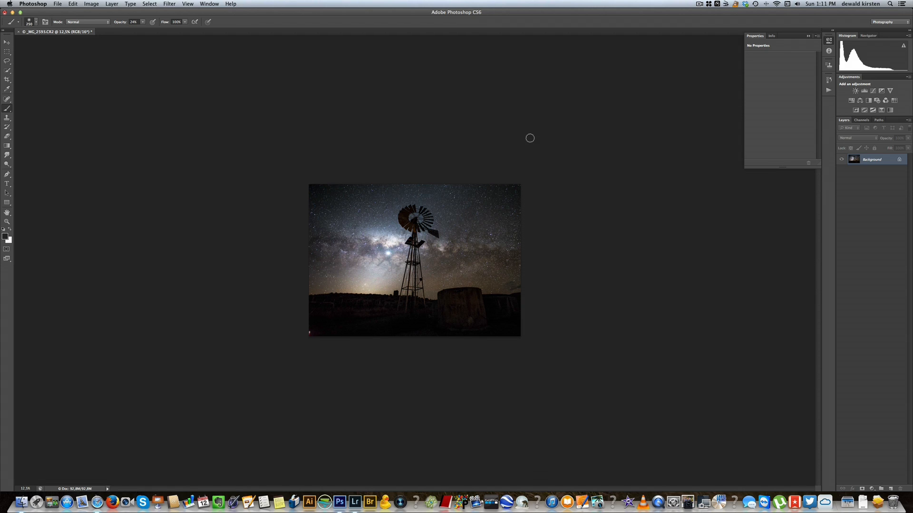